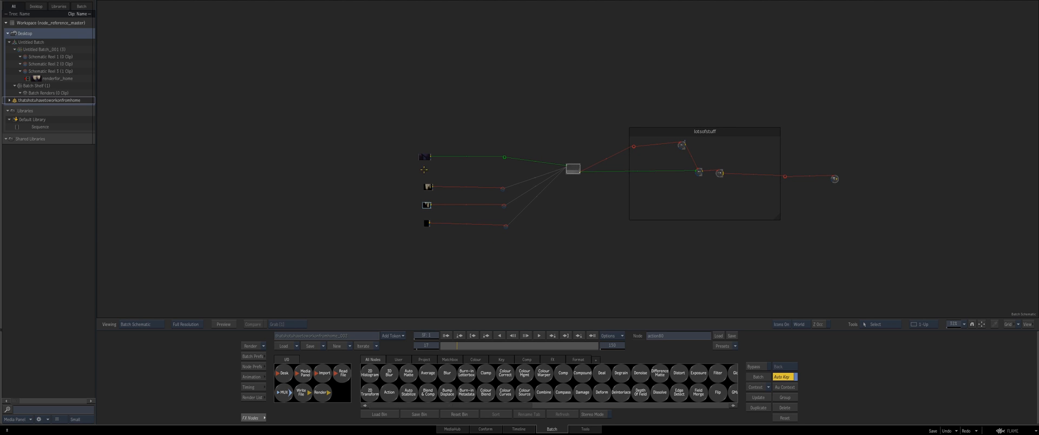
# Check the storage preferences, then select the Action node and sunset source clip node.
pyautogui.click(572, 168)
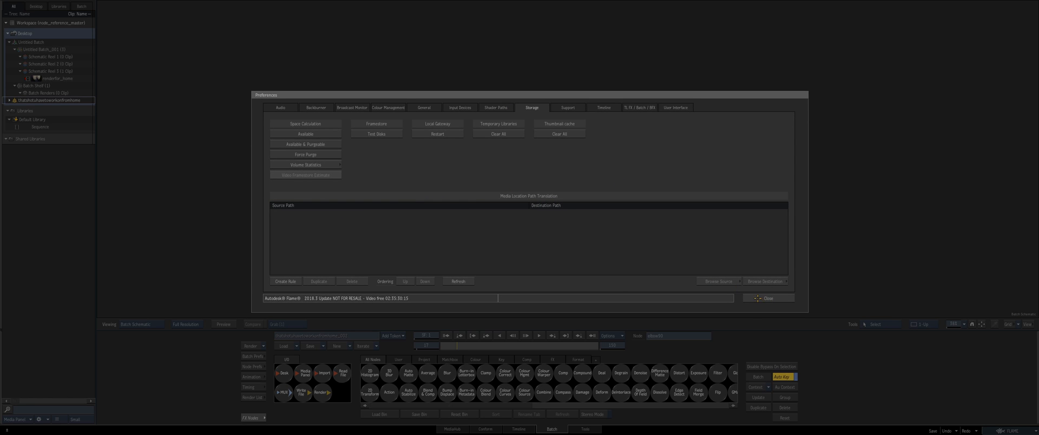
pyautogui.click(768, 298)
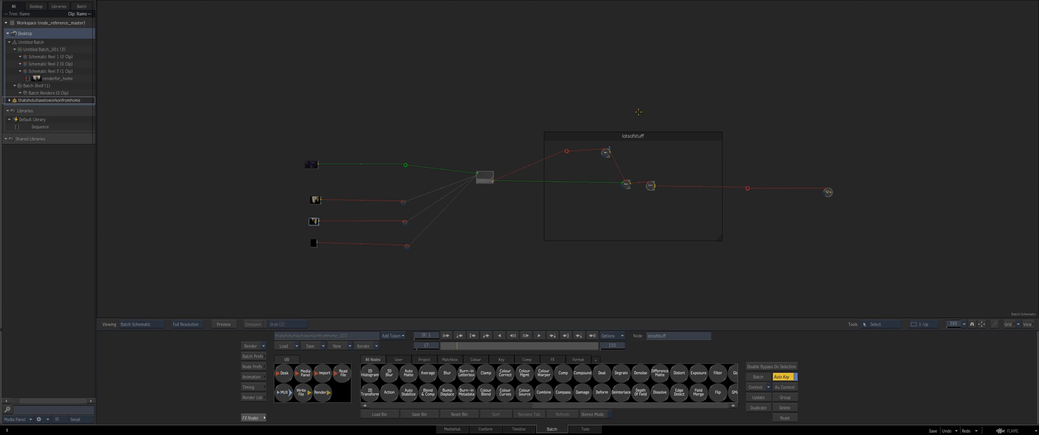
pyautogui.click(482, 177)
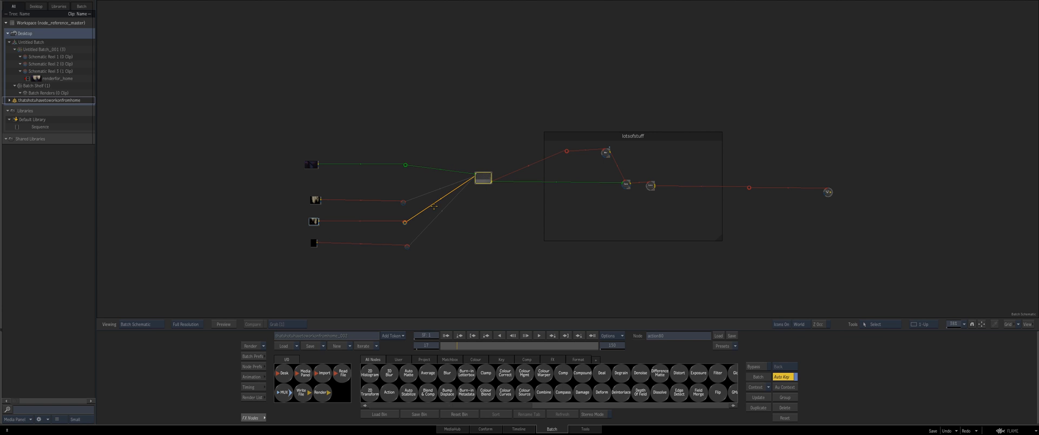
pyautogui.click(317, 164)
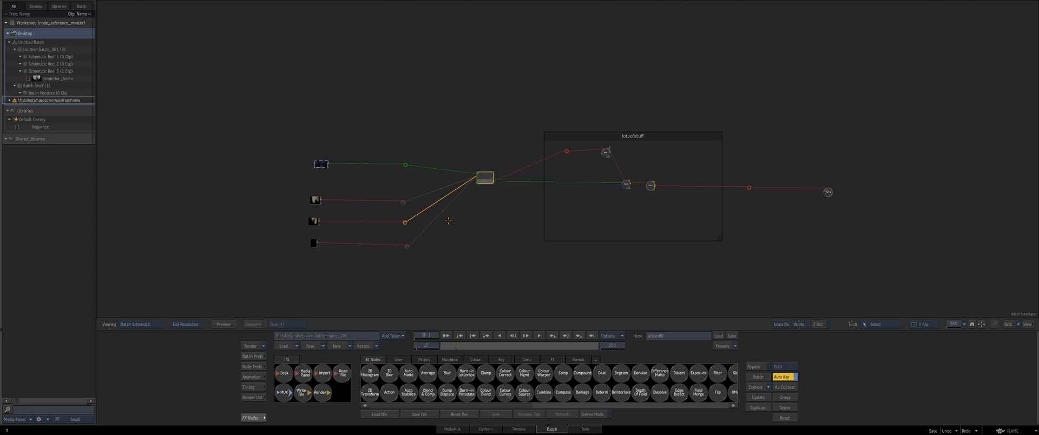
pyautogui.moveTo(508, 185)
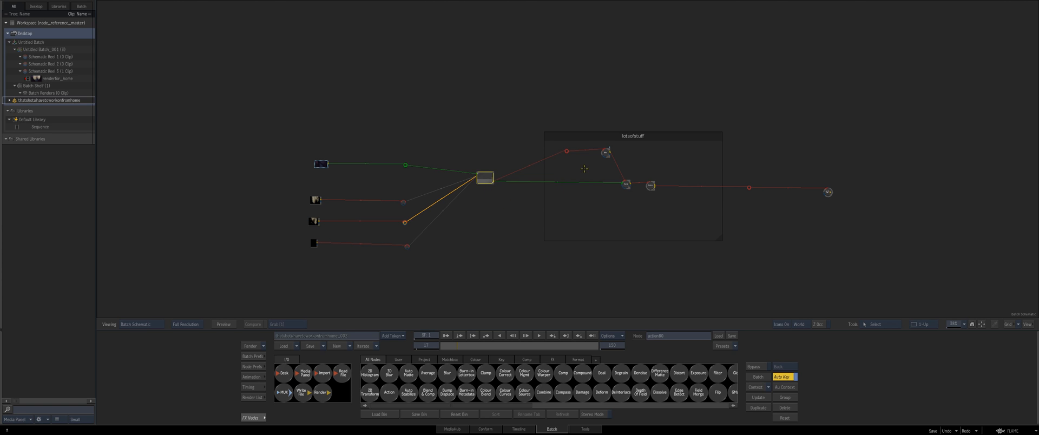
pyautogui.moveTo(578, 136)
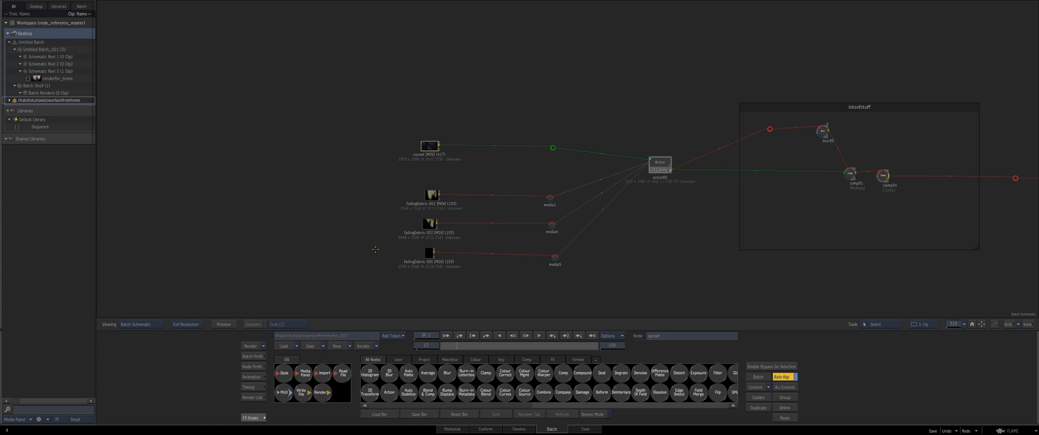
pyautogui.moveTo(410, 116)
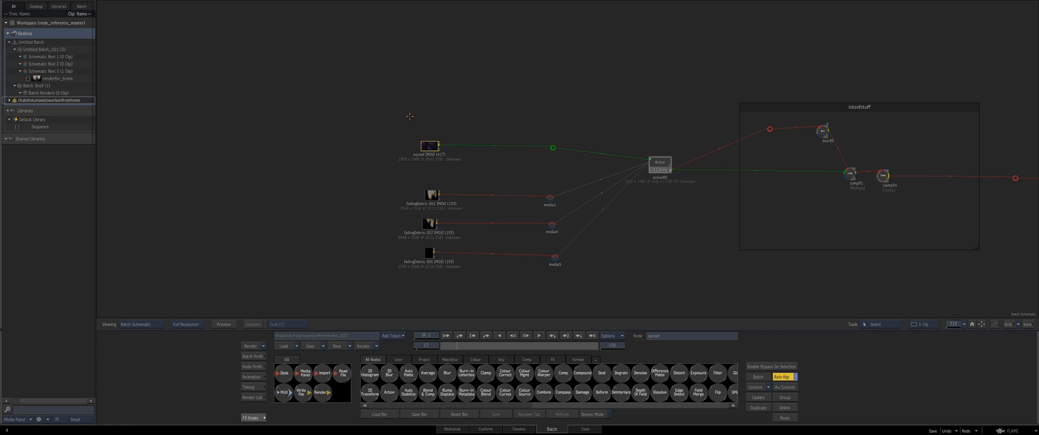
pyautogui.moveTo(364, 169)
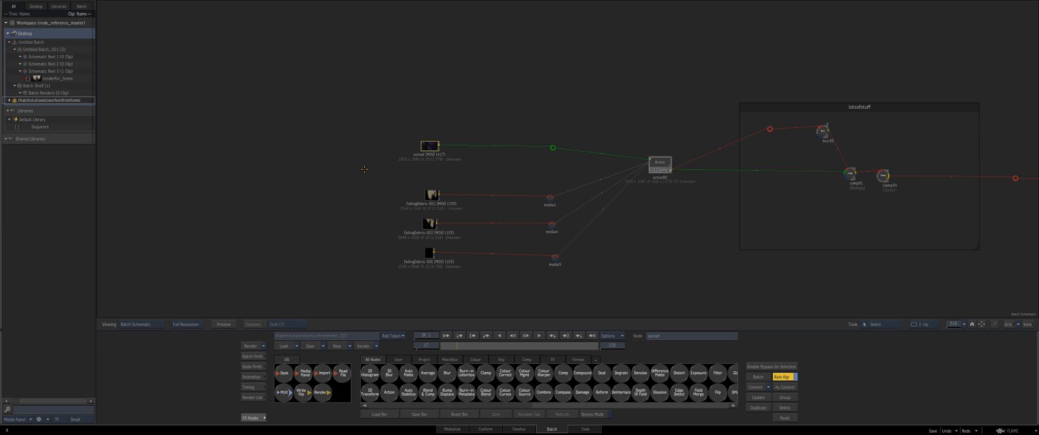
pyautogui.moveTo(461, 301)
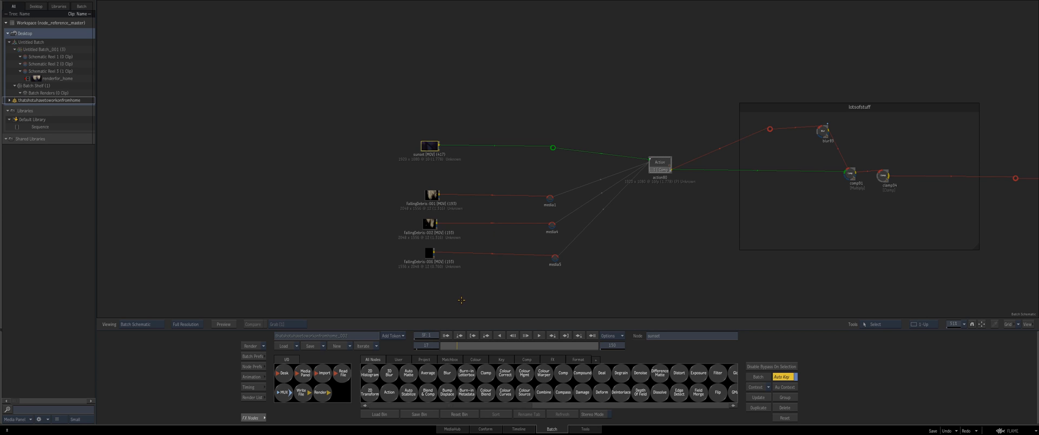
pyautogui.moveTo(422, 291)
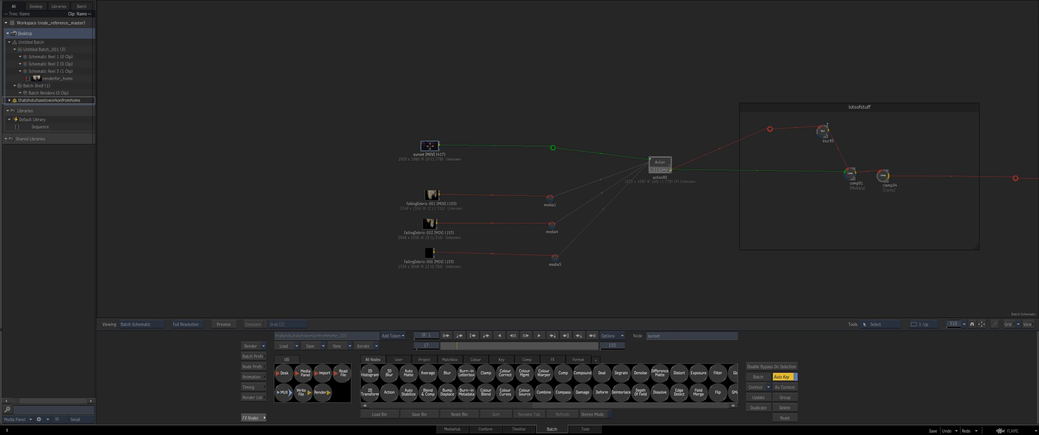
# Locate the fallingDebris-006 clip node's source in the reels with Find in Reels.
pyautogui.click(518, 429)
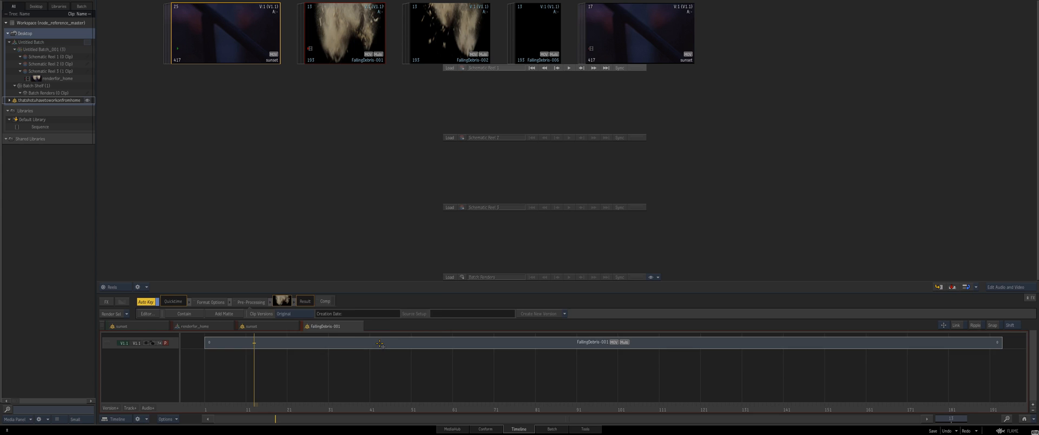
pyautogui.moveTo(381, 343)
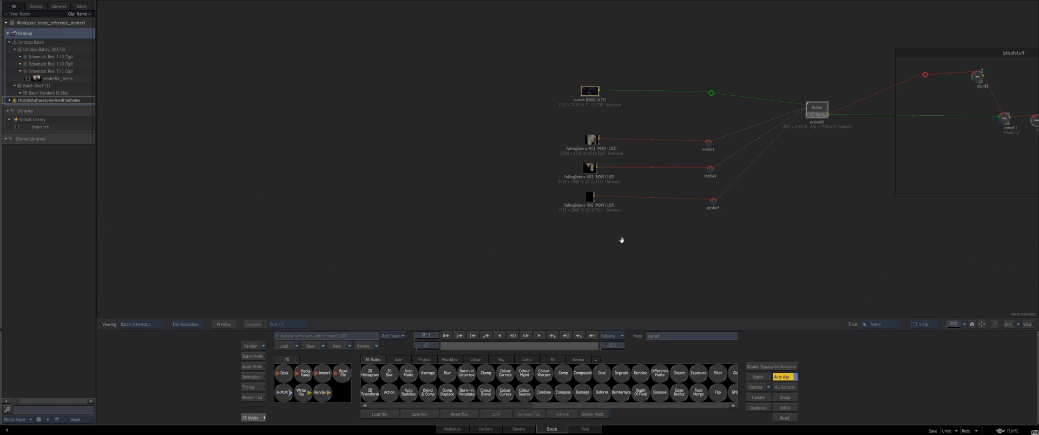
pyautogui.rightClick(457, 204)
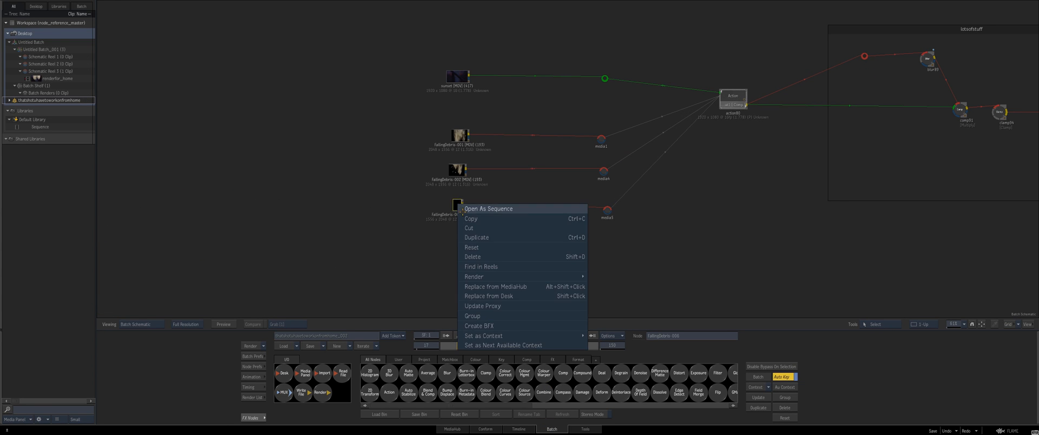
pyautogui.click(488, 209)
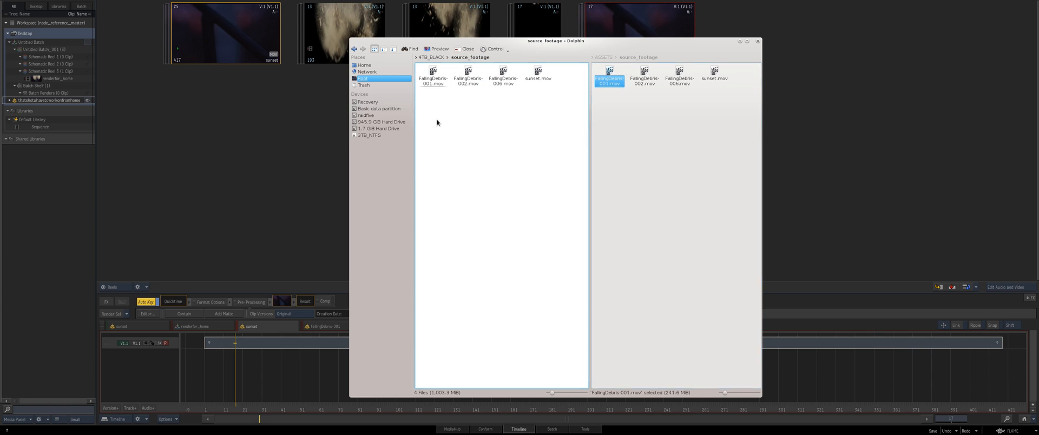
pyautogui.moveTo(436, 112); pyautogui.dragTo(484, 151)
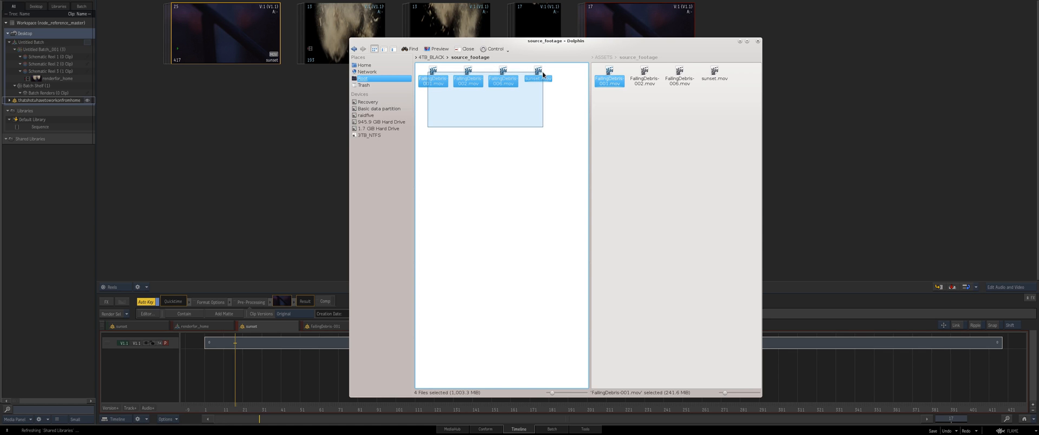
pyautogui.click(519, 119)
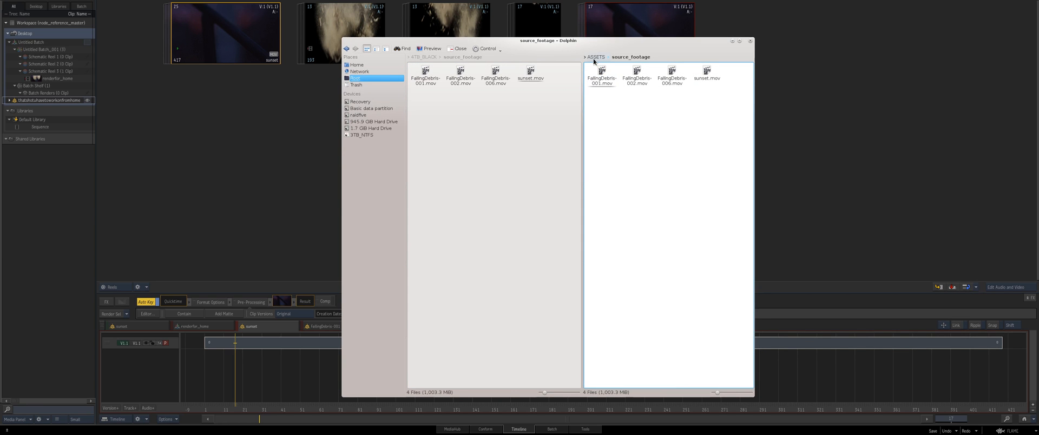
pyautogui.moveTo(597, 60)
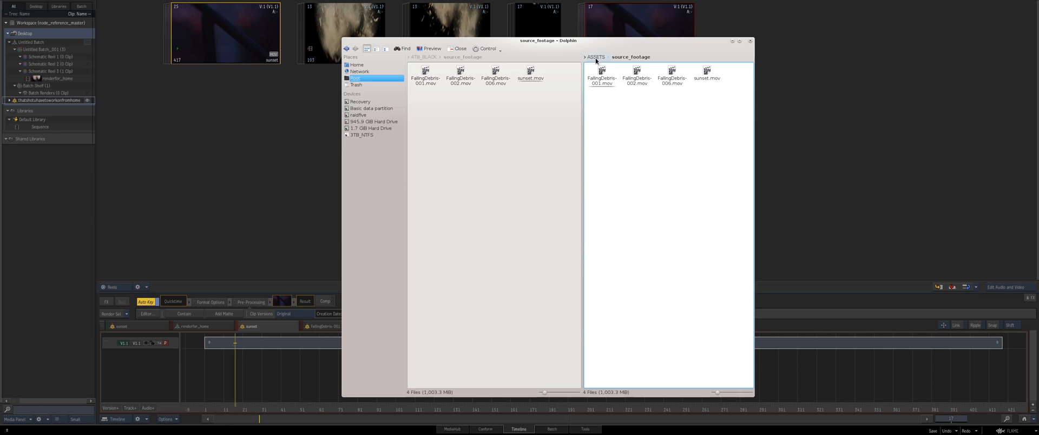
pyautogui.moveTo(621, 76)
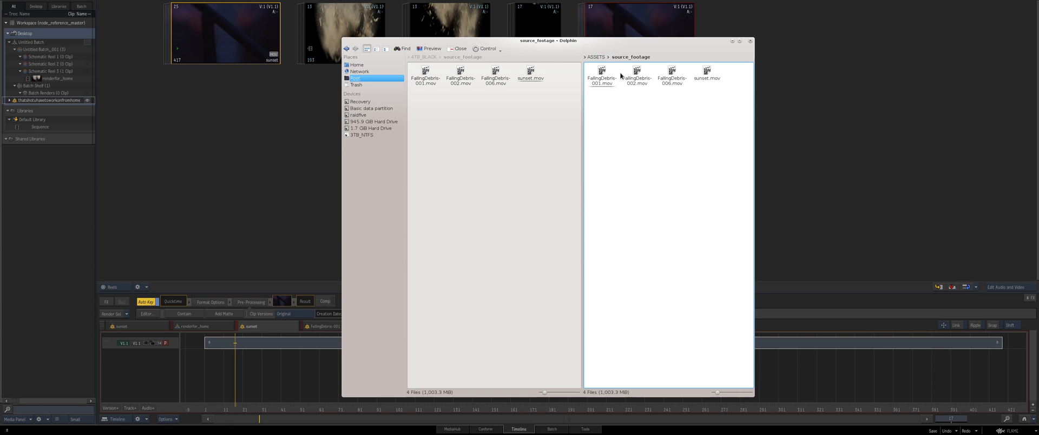
pyautogui.moveTo(616, 71)
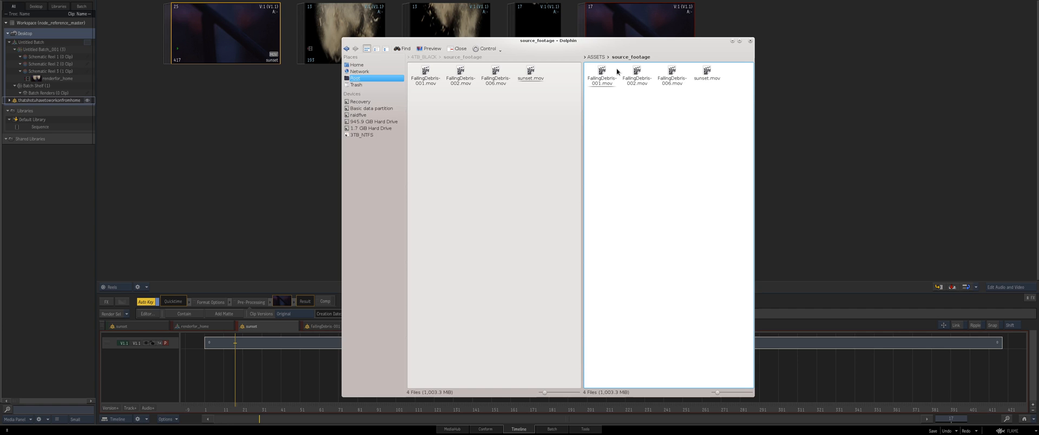
pyautogui.moveTo(617, 73)
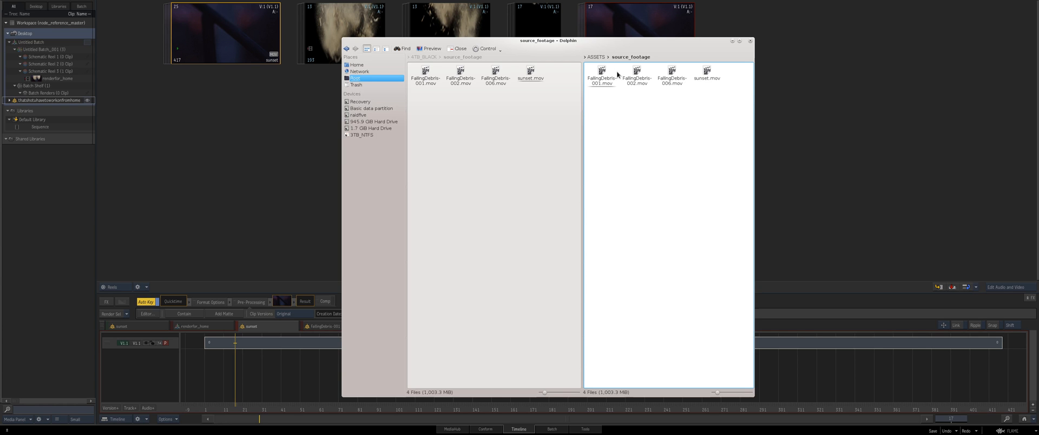
pyautogui.moveTo(597, 109)
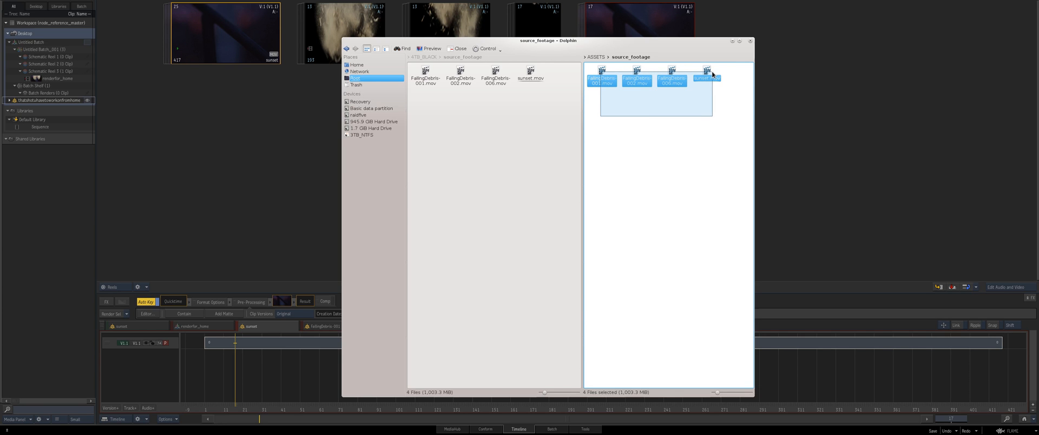
# Compare the FallingDebris files in 4TB_BLACK and ASSETS source_footage, then return to Flame.
pyautogui.click(638, 115)
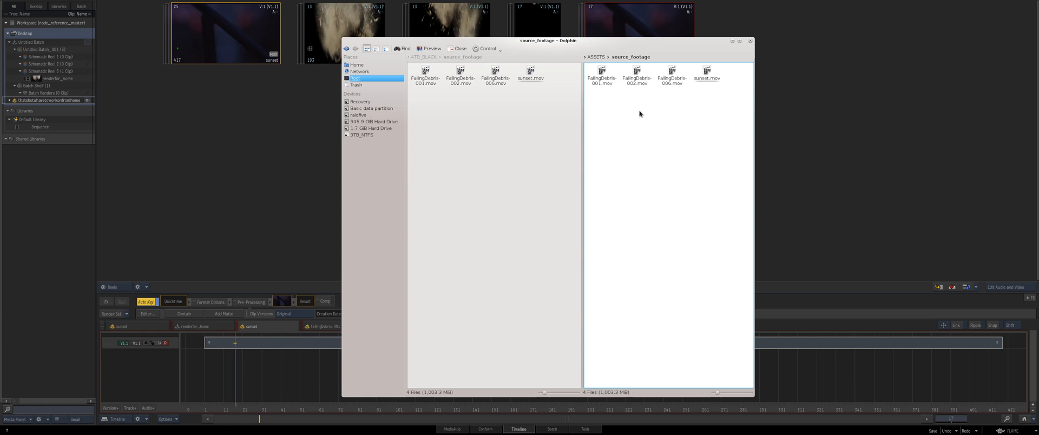
pyautogui.moveTo(645, 125)
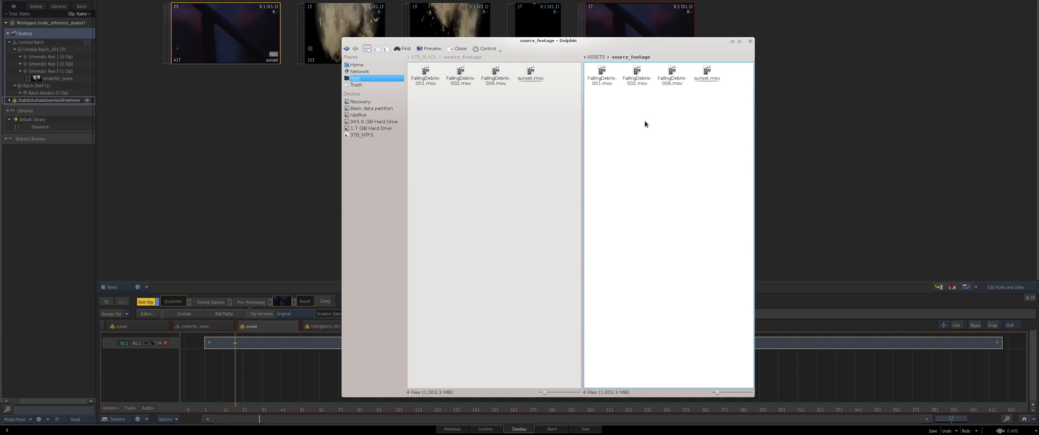
pyautogui.moveTo(661, 118)
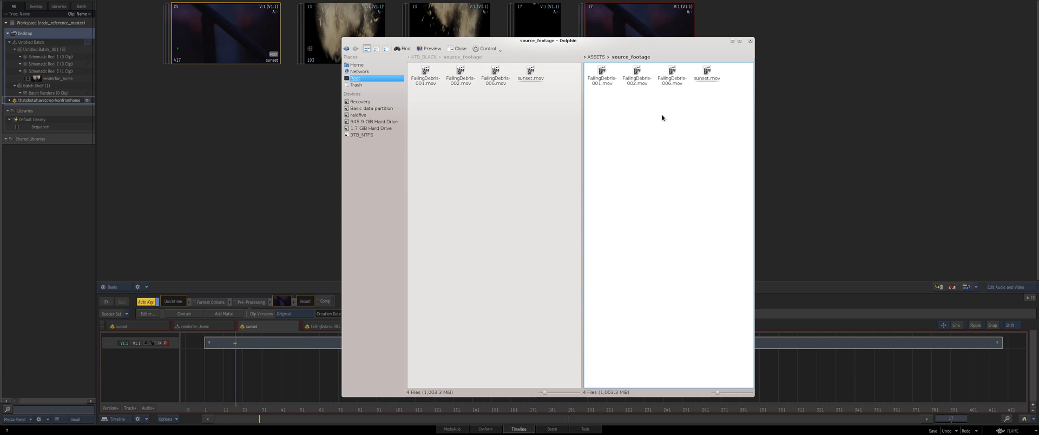
pyautogui.moveTo(621, 113)
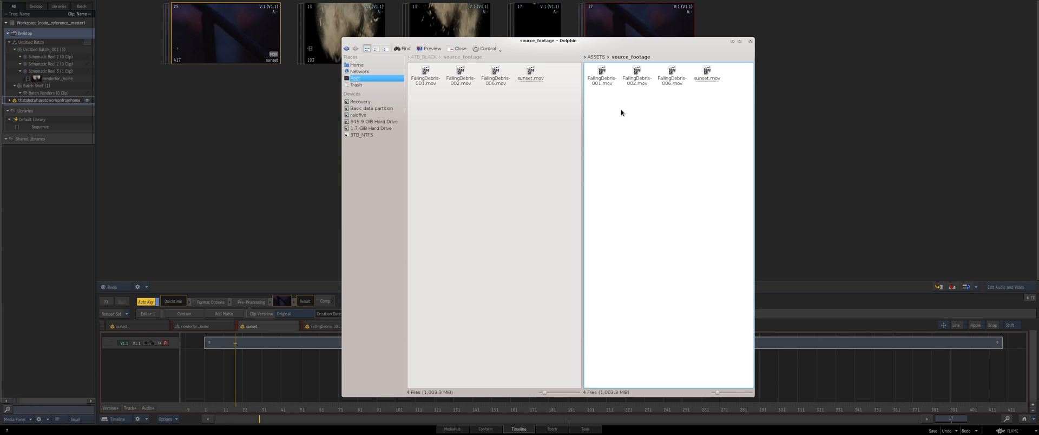
pyautogui.moveTo(612, 113)
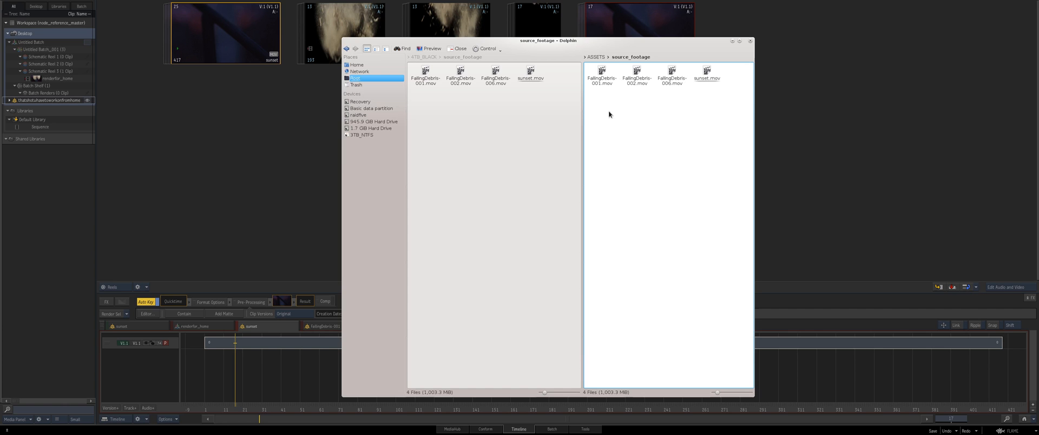
pyautogui.moveTo(612, 114)
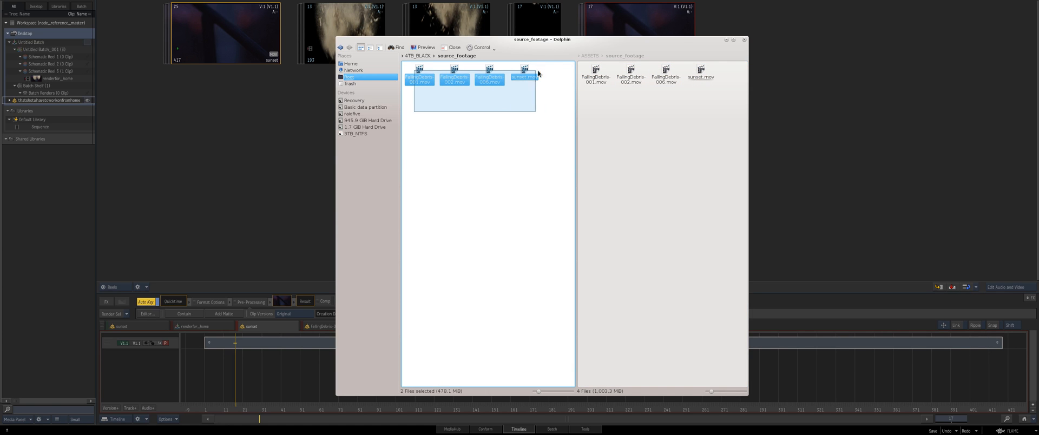
pyautogui.click(450, 136)
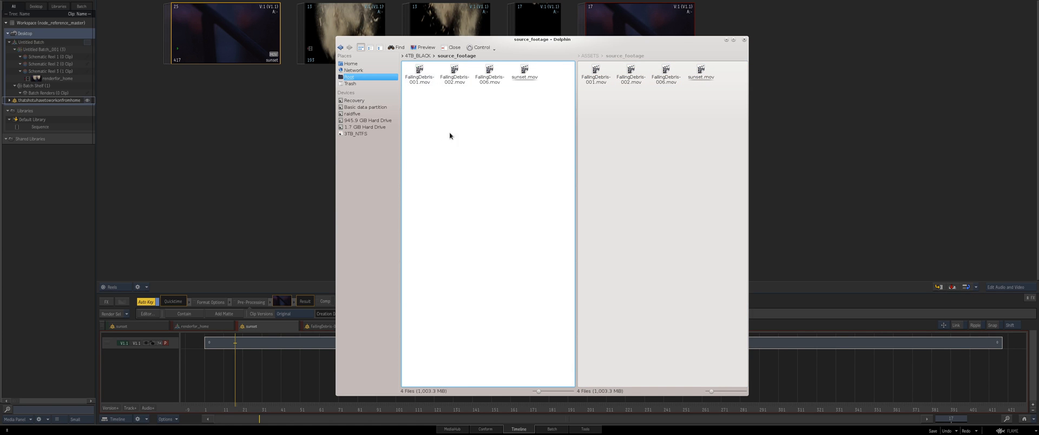
pyautogui.moveTo(449, 63)
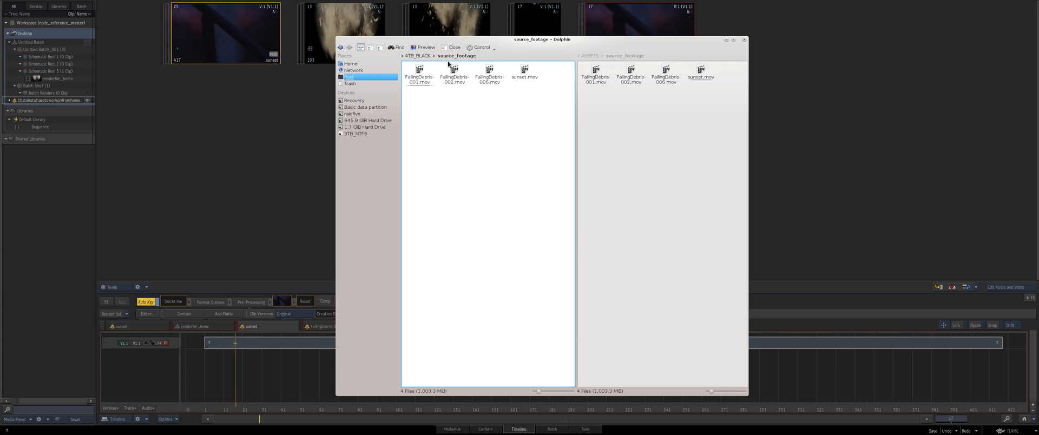
pyautogui.click(478, 55)
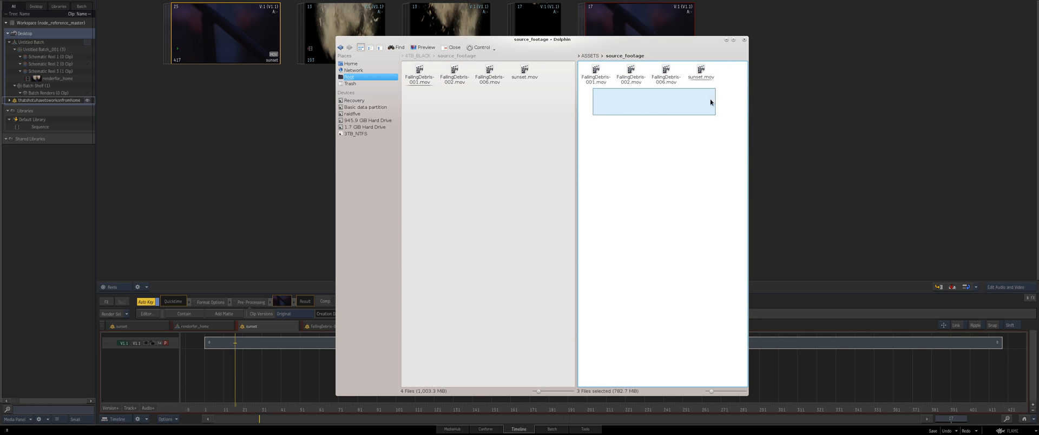
pyautogui.click(454, 47)
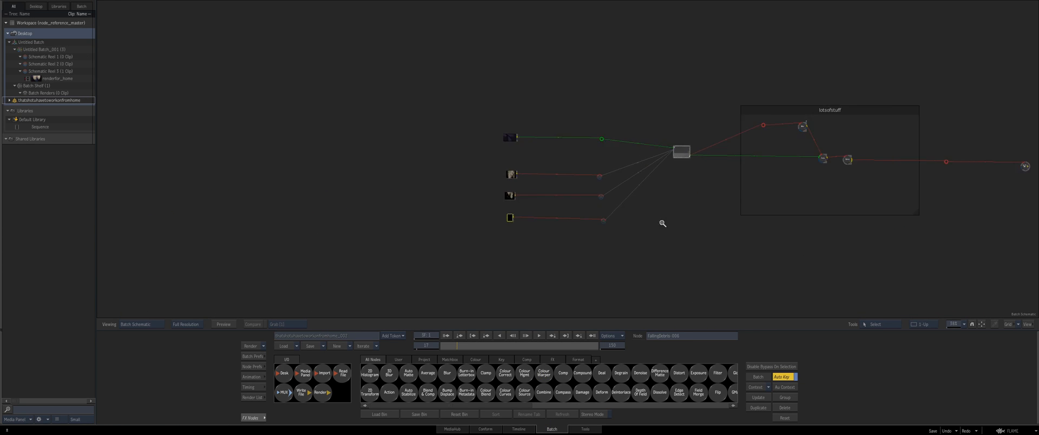
# Toggle between Timeline and Batch to check the source clips, then open Media Import.
pyautogui.click(519, 429)
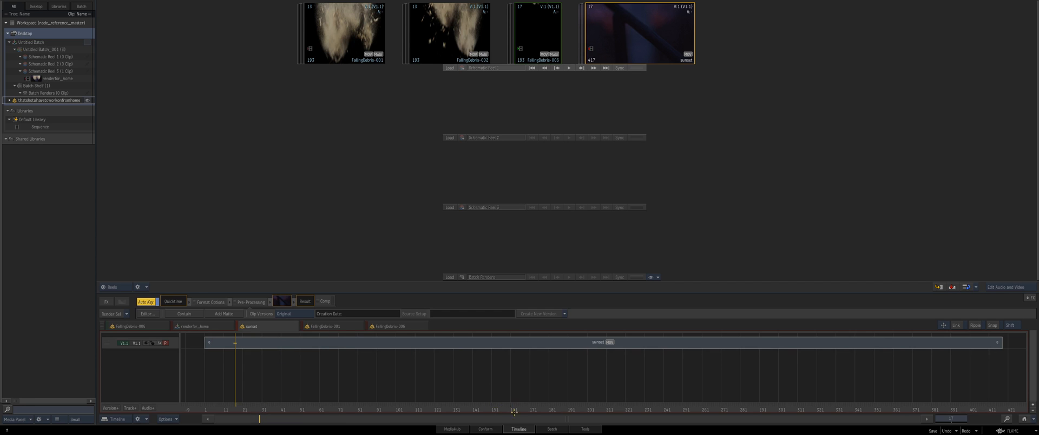
pyautogui.click(551, 429)
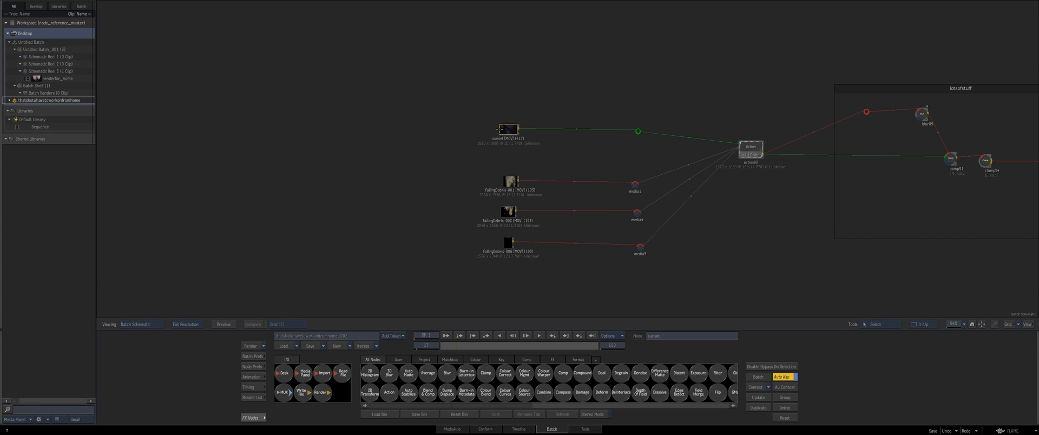
pyautogui.click(519, 429)
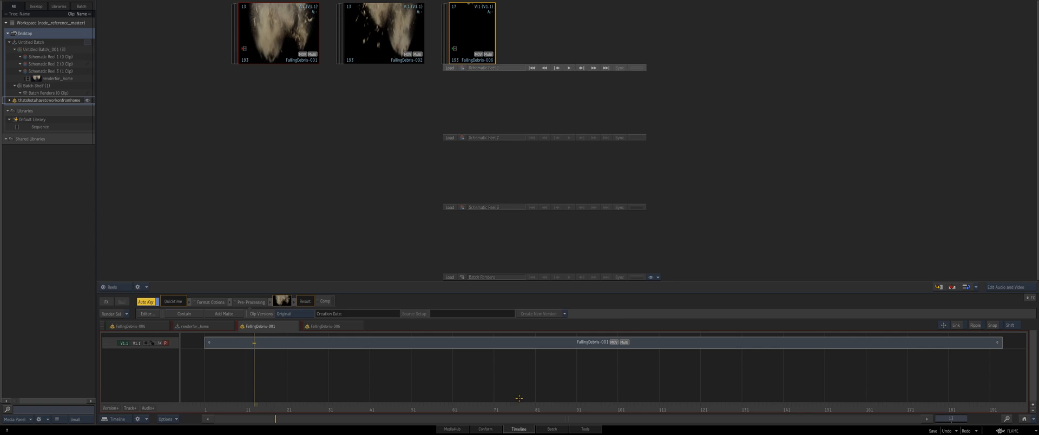
pyautogui.click(552, 429)
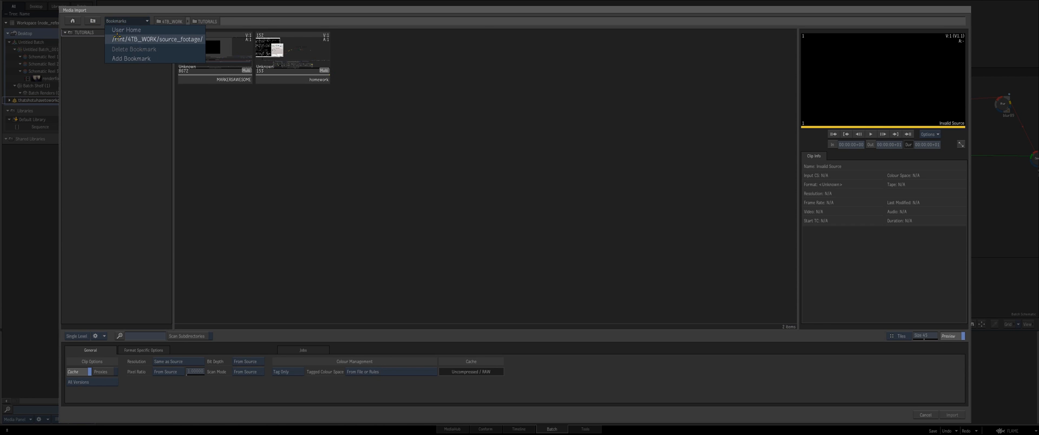
# Browse the /mnt/4TB_WORK/source_footage bookmark, then close Media Import back to Batch.
pyautogui.click(156, 38)
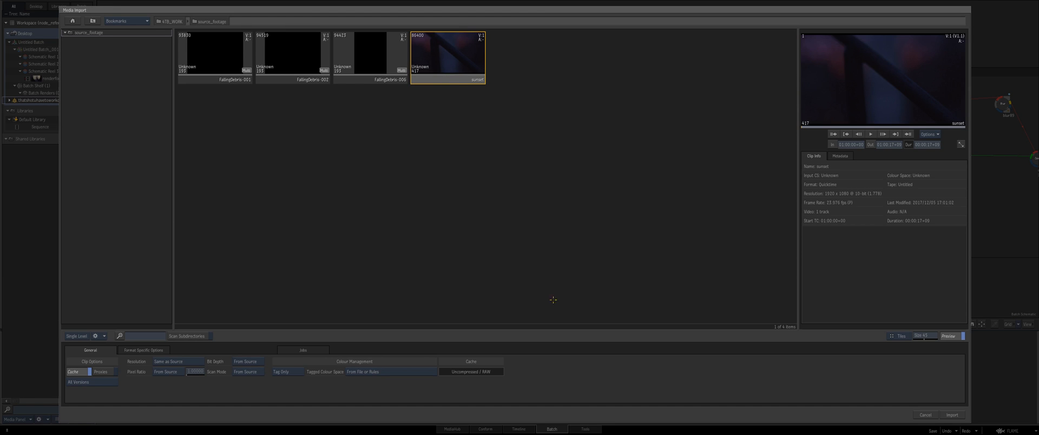
pyautogui.click(951, 415)
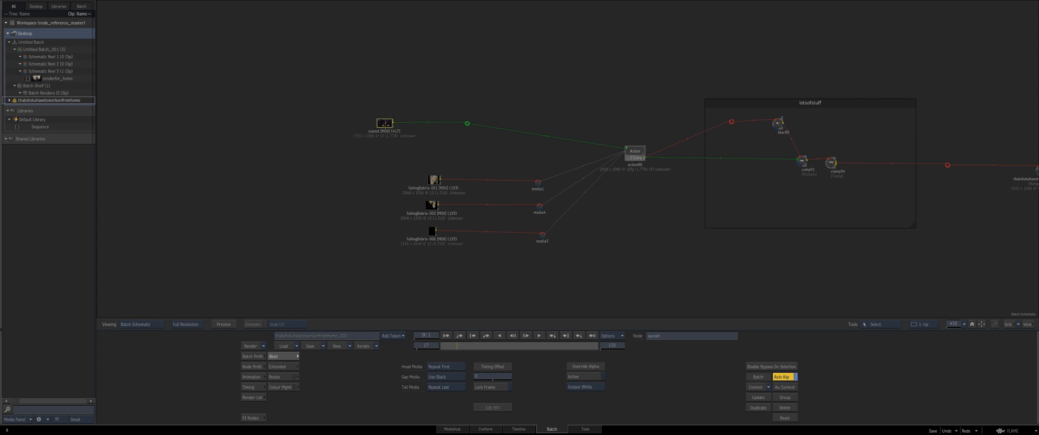
# Review the comp01 output node's Media Path, open-clip and setup settings, and start a batch-name rename.
pyautogui.click(431, 230)
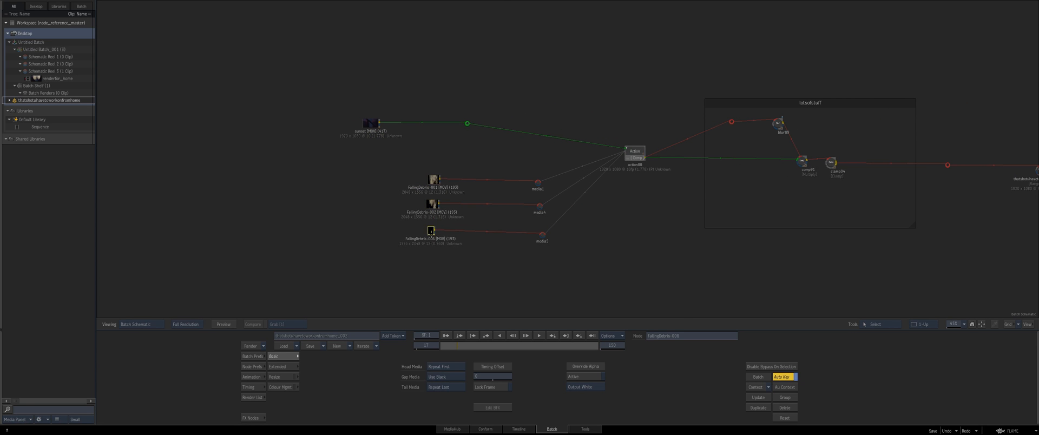
pyautogui.click(252, 417)
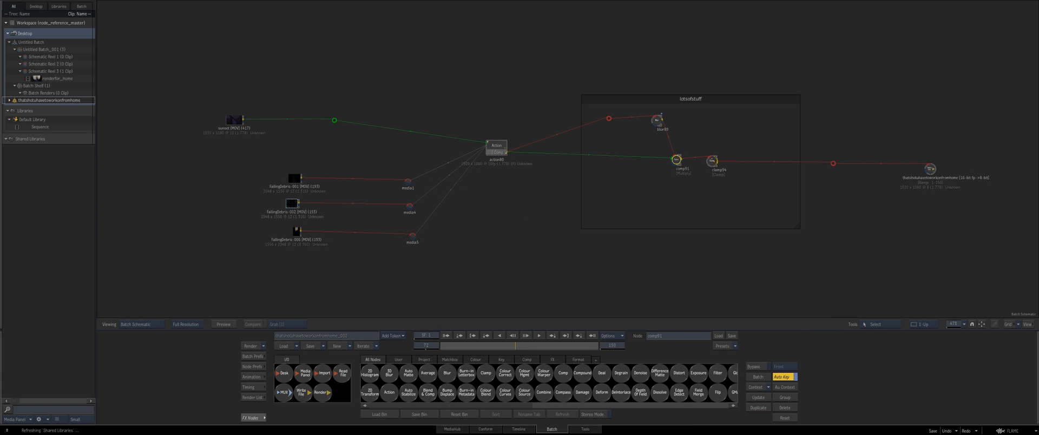
pyautogui.click(712, 161)
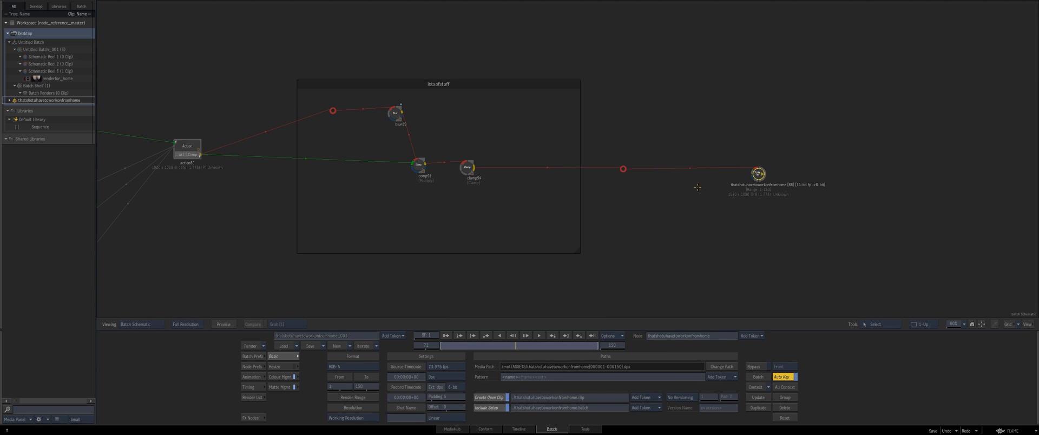
pyautogui.click(251, 397)
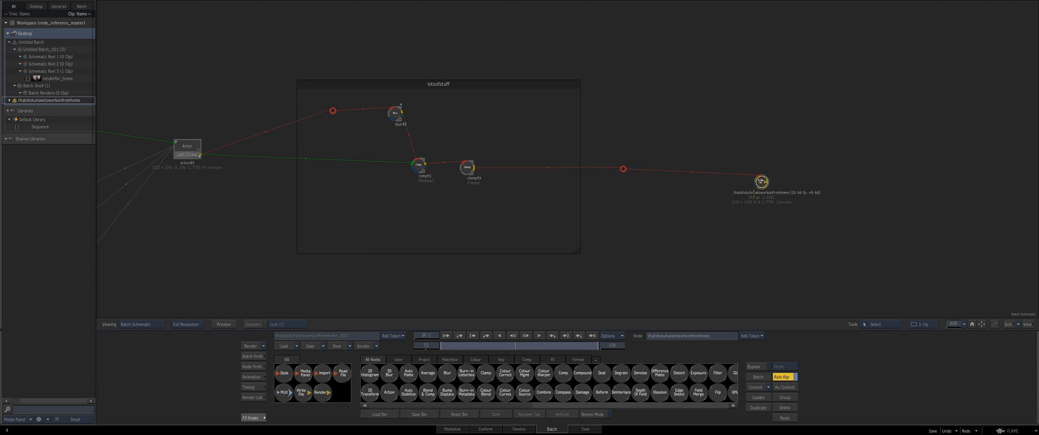
pyautogui.moveTo(761, 182); pyautogui.dragTo(487, 286)
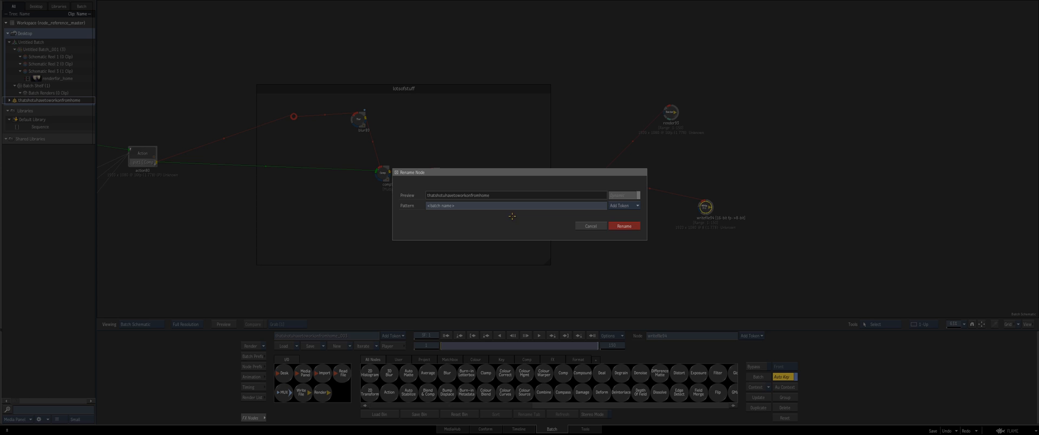
# Rename the output node after the batch and set output versioning to Custom Version.
pyautogui.click(623, 225)
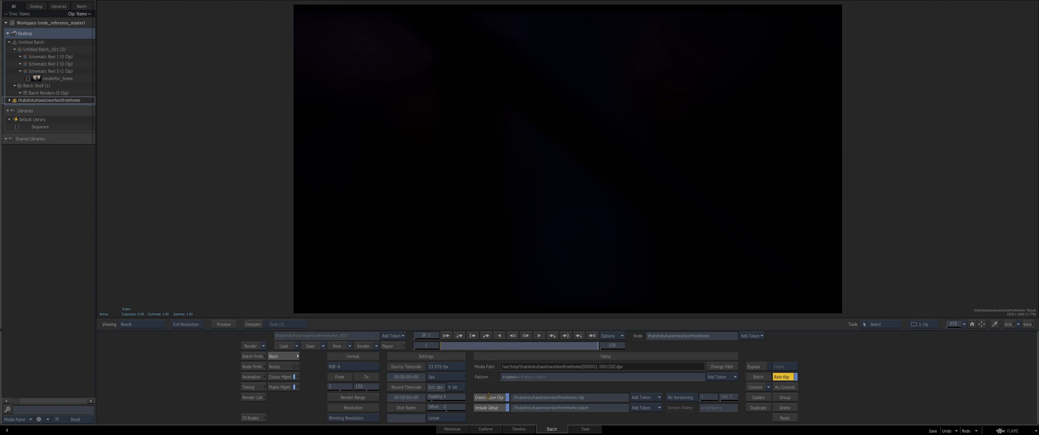
pyautogui.click(681, 397)
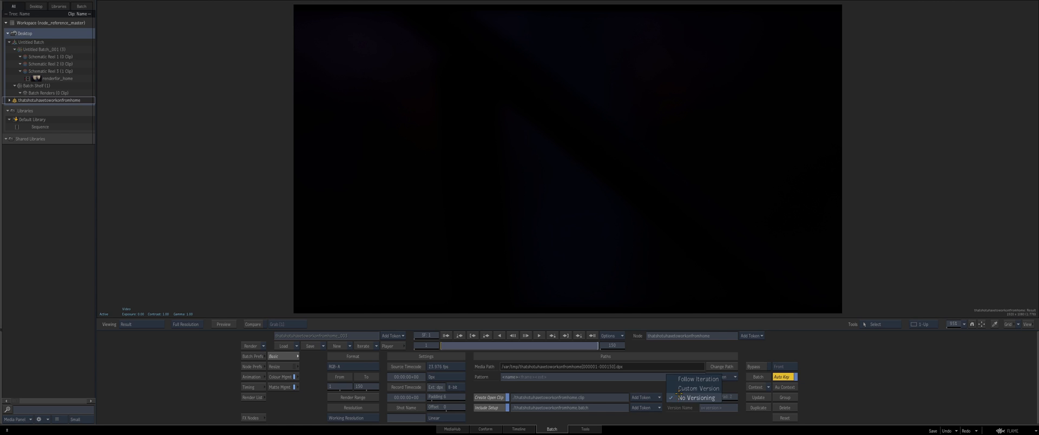
pyautogui.click(697, 388)
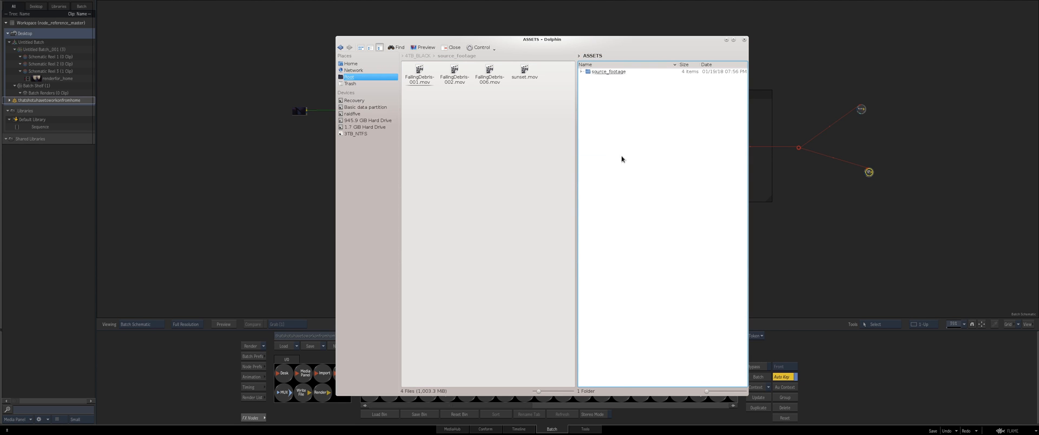
# Leave Dolphin's ASSETS view and return to Flame's /mnt/ASSETS browser.
pyautogui.click(454, 47)
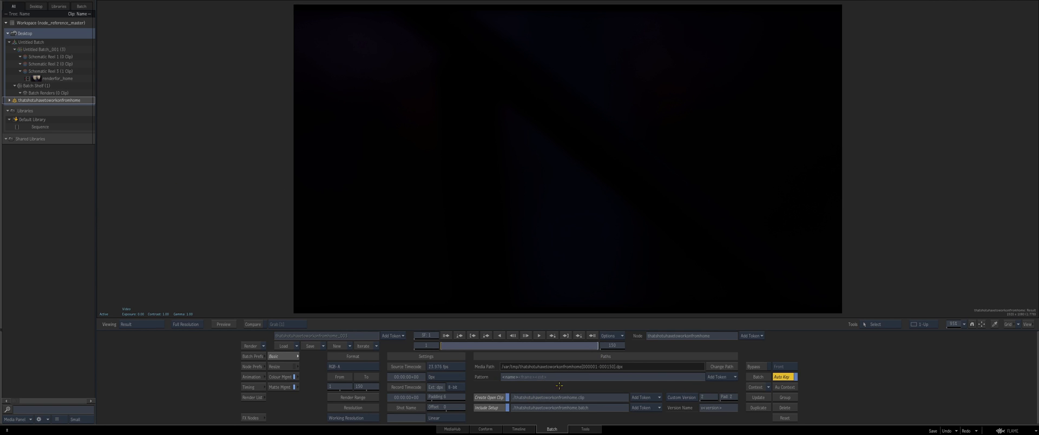
pyautogui.moveTo(697, 389)
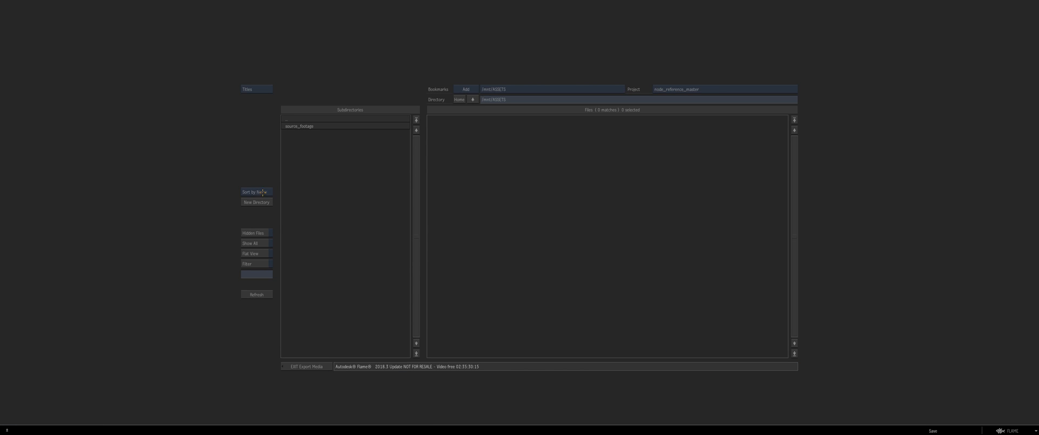
# Start a new directory in ASSETS, dismiss the text input, and render the batch output.
pyautogui.click(256, 202)
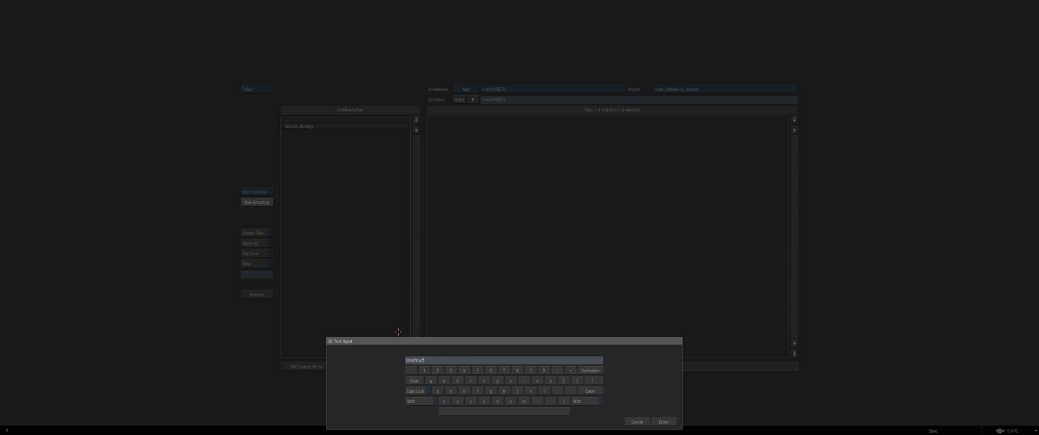
pyautogui.click(662, 422)
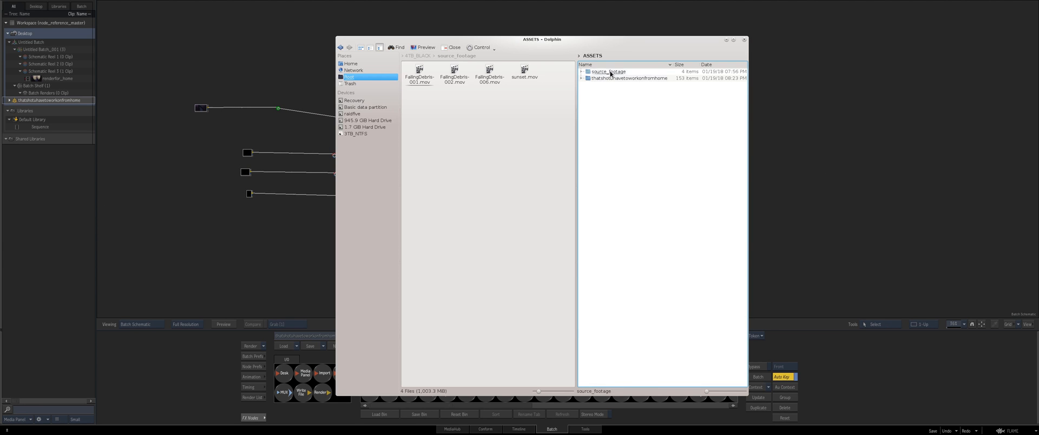
# Open the thatshotuhavetoworkonfromhome folder in ASSETS and scroll through its rendered DPX frames.
pyautogui.click(628, 78)
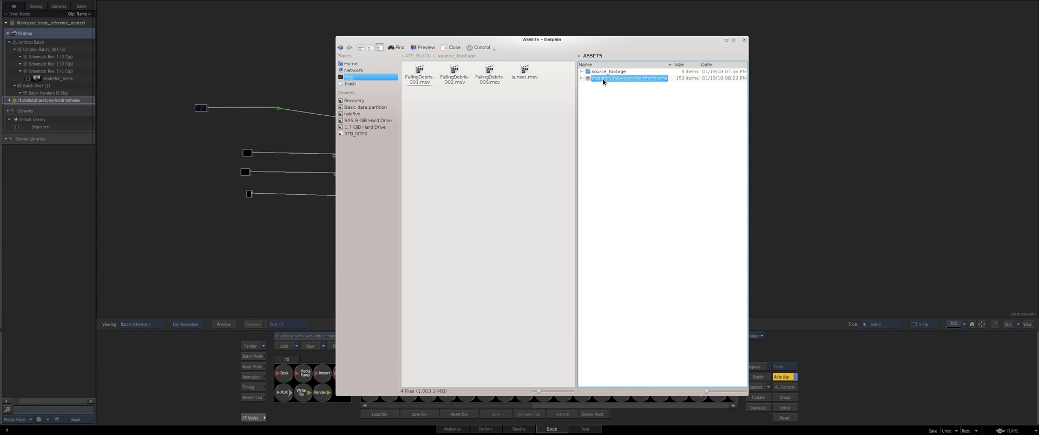
pyautogui.doubleClick(628, 78)
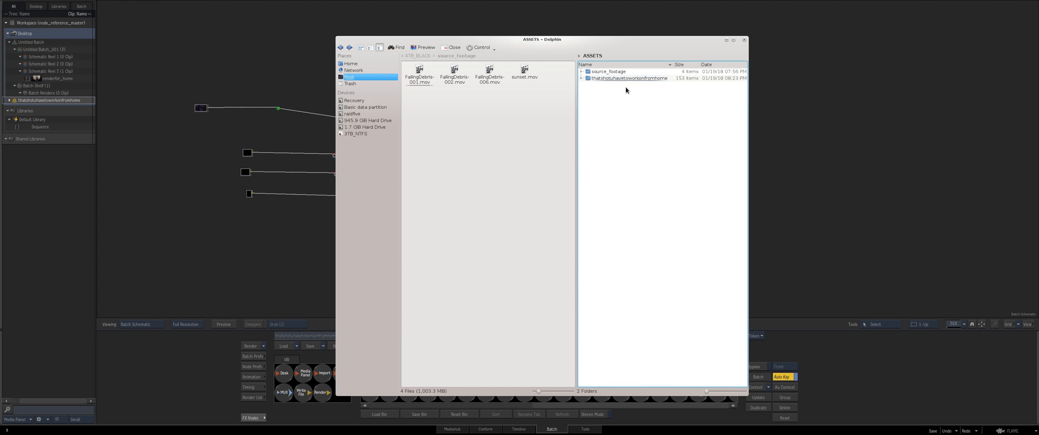
pyautogui.click(607, 71)
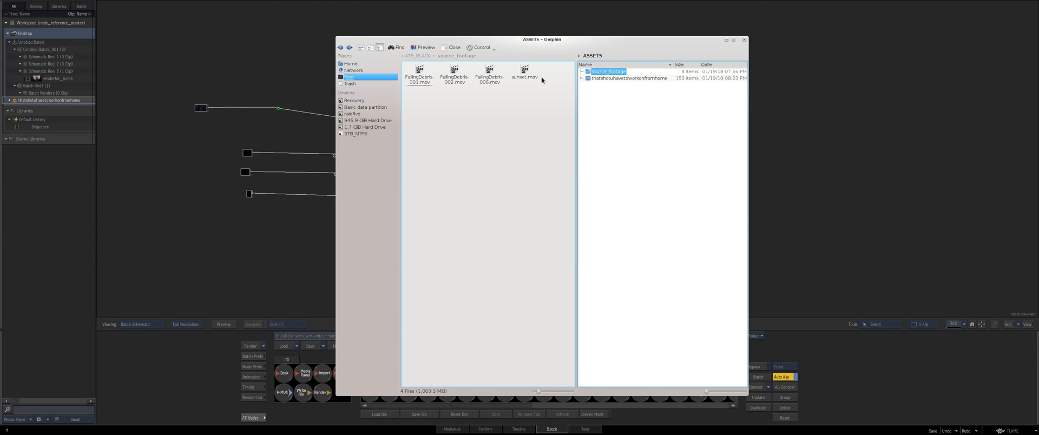
pyautogui.click(628, 78)
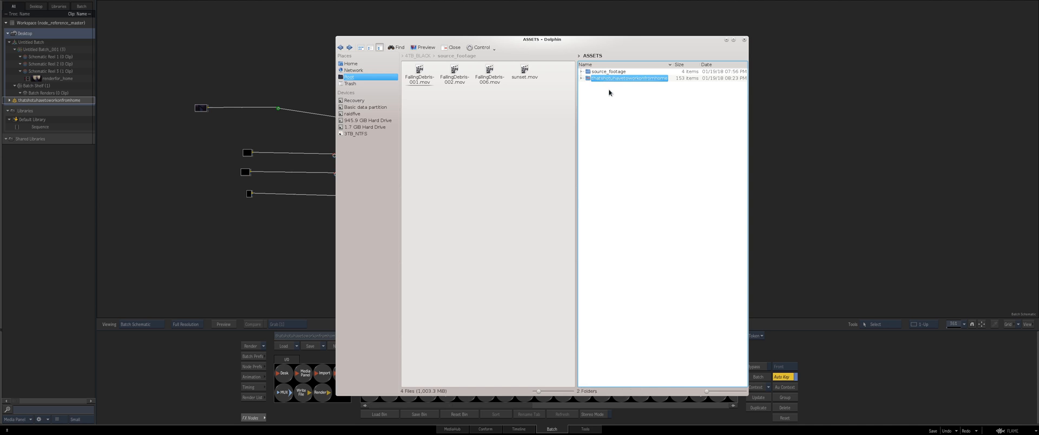
pyautogui.doubleClick(628, 78)
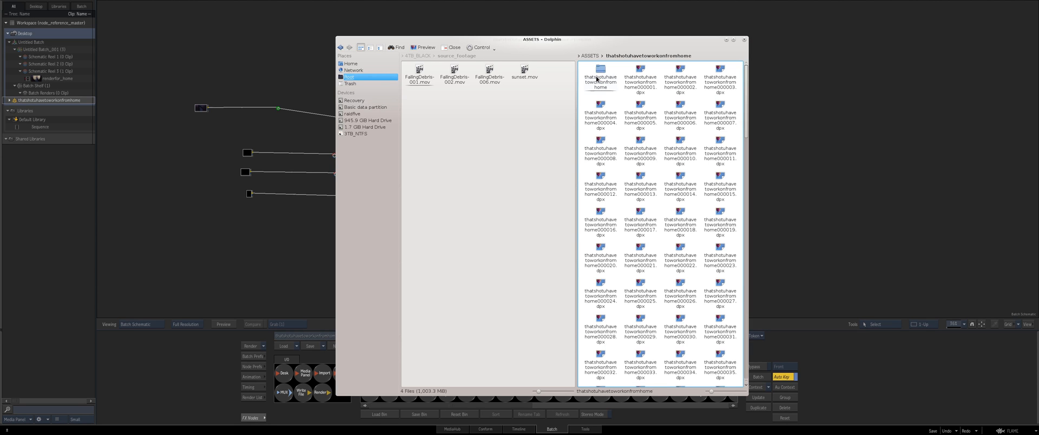
pyautogui.scroll(-3)
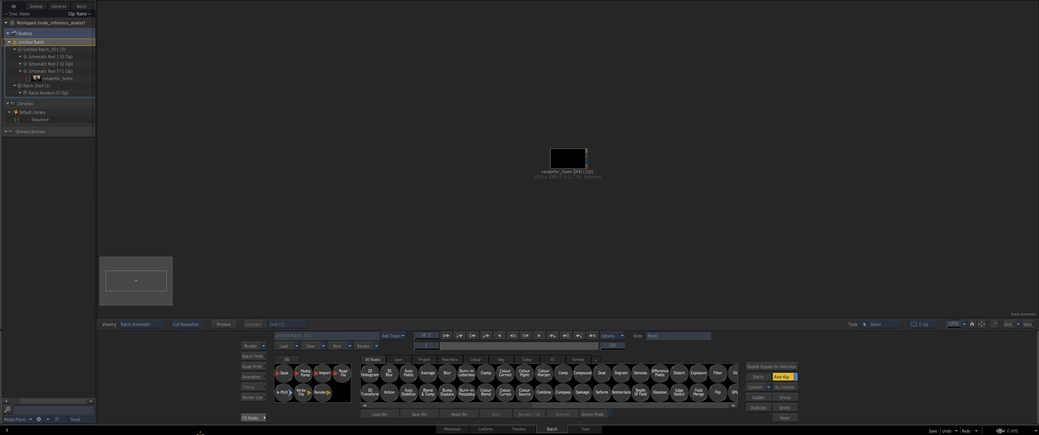
# Switch Flame to the Timeline view showing the sequence.
pyautogui.click(9, 42)
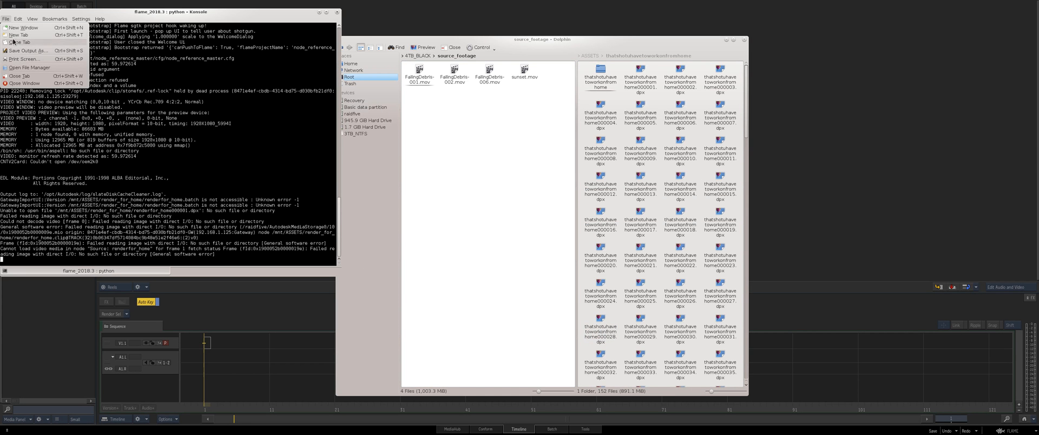
# In a new Konsole tab, begin an rm -r command targeting the four source .mov clips.
pyautogui.click(20, 35)
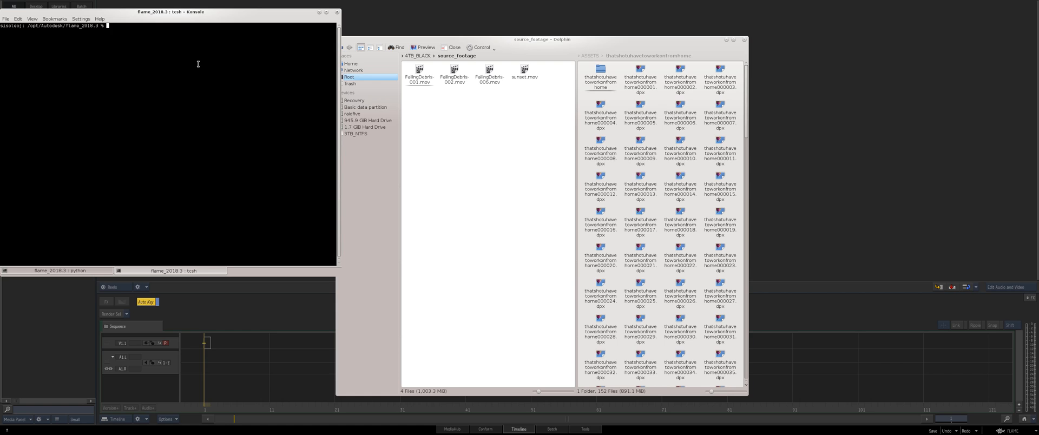
pyautogui.write('rm -r')
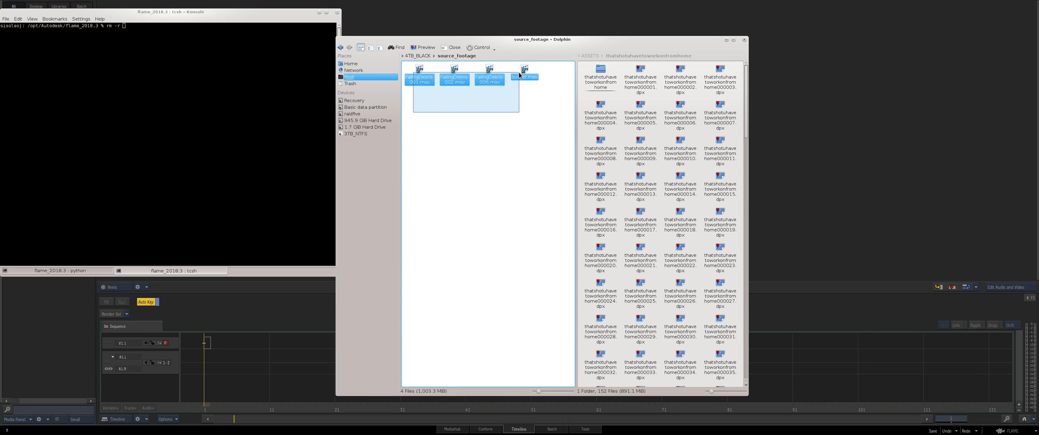
pyautogui.rightClick(524, 75)
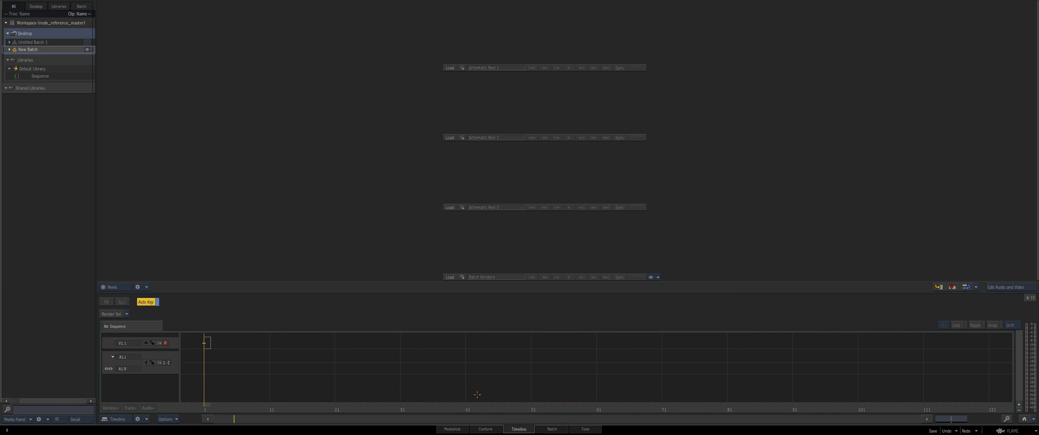
# Import the rendered open clip from the ASSETS render folder into a schematic reel.
pyautogui.click(451, 429)
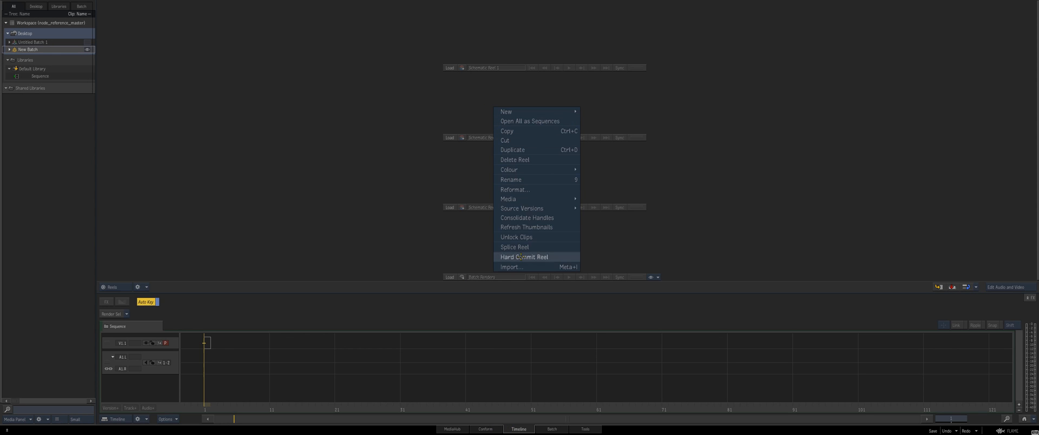
pyautogui.click(511, 266)
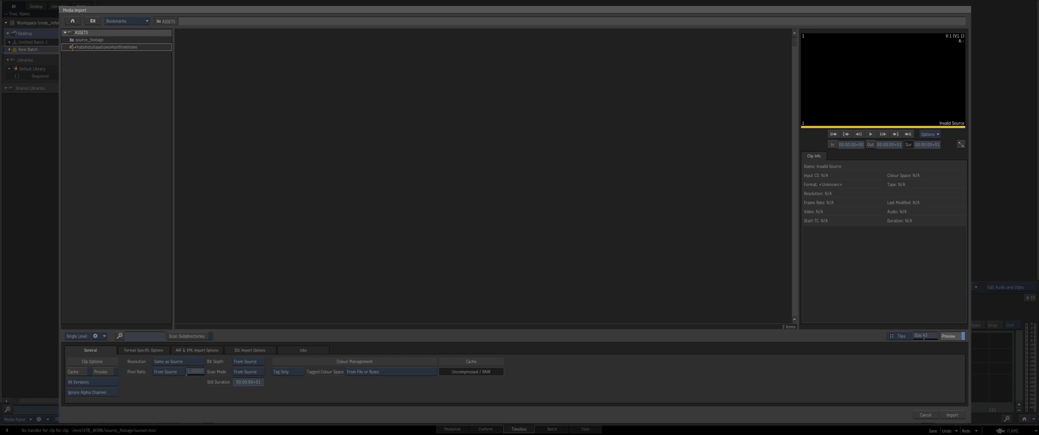
pyautogui.doubleClick(106, 46)
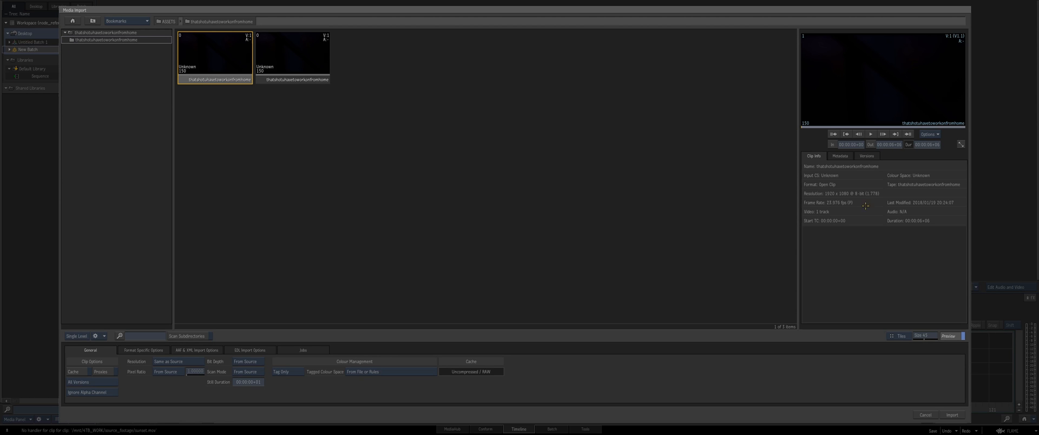
pyautogui.moveTo(845, 123)
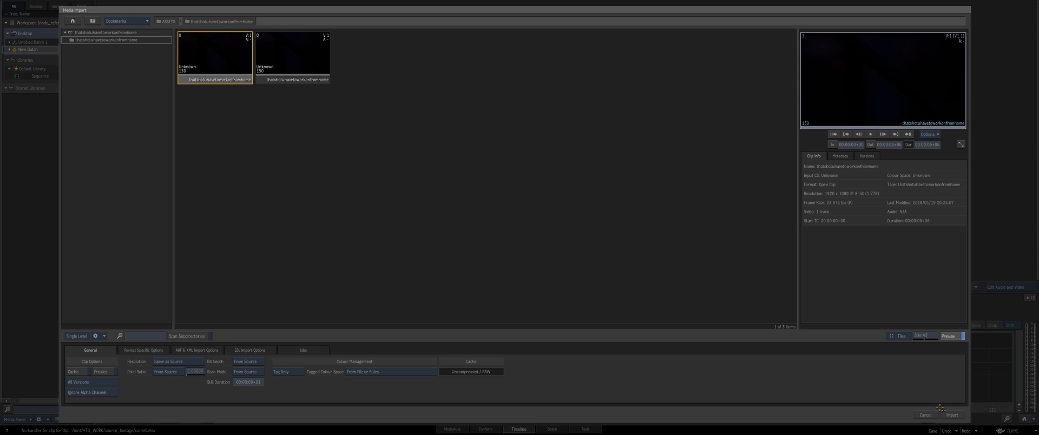
pyautogui.click(953, 415)
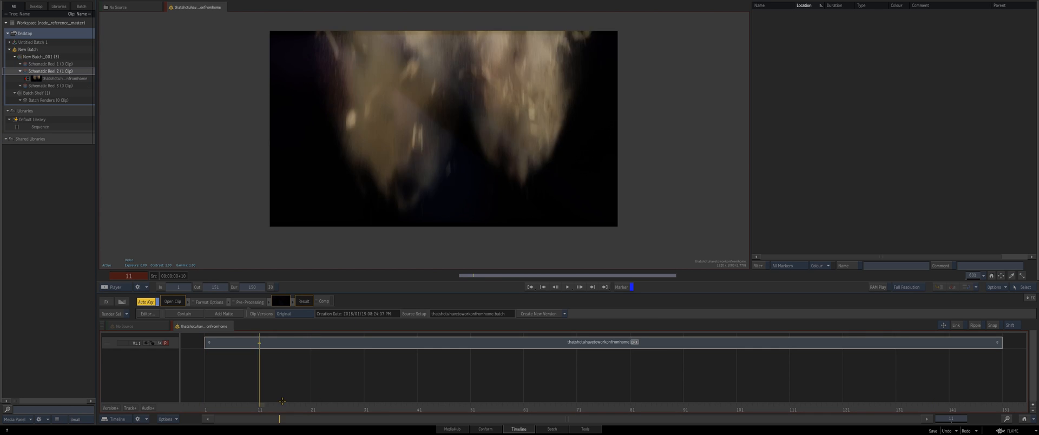
# Load the clip's source batch setup with sunset, fallingDebris and Action nodes.
pyautogui.click(541, 313)
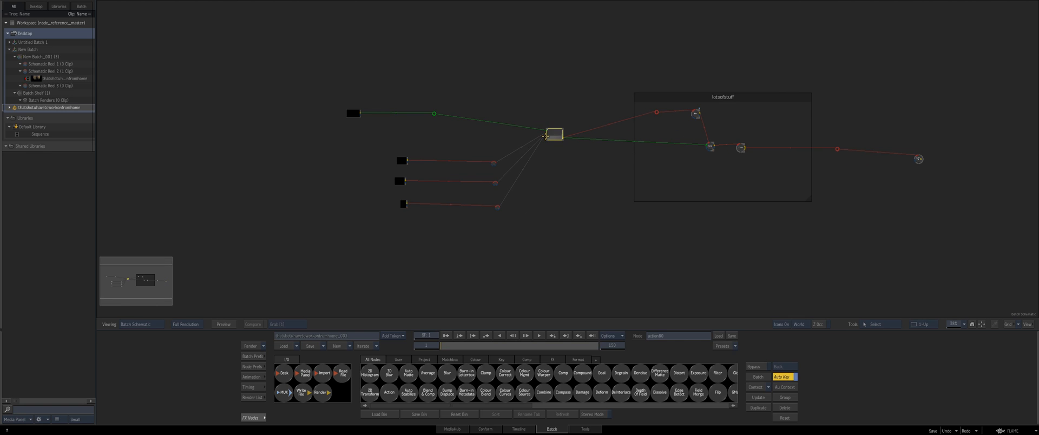
pyautogui.moveTo(372, 128)
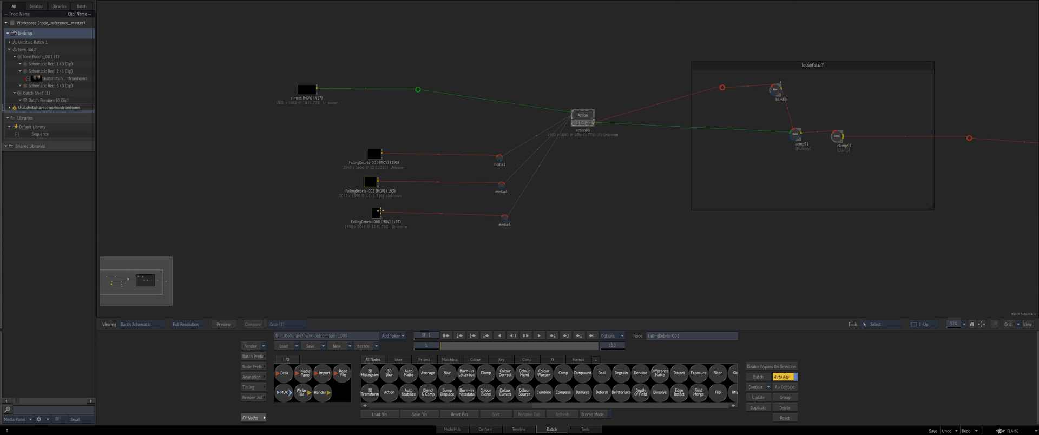
pyautogui.click(503, 217)
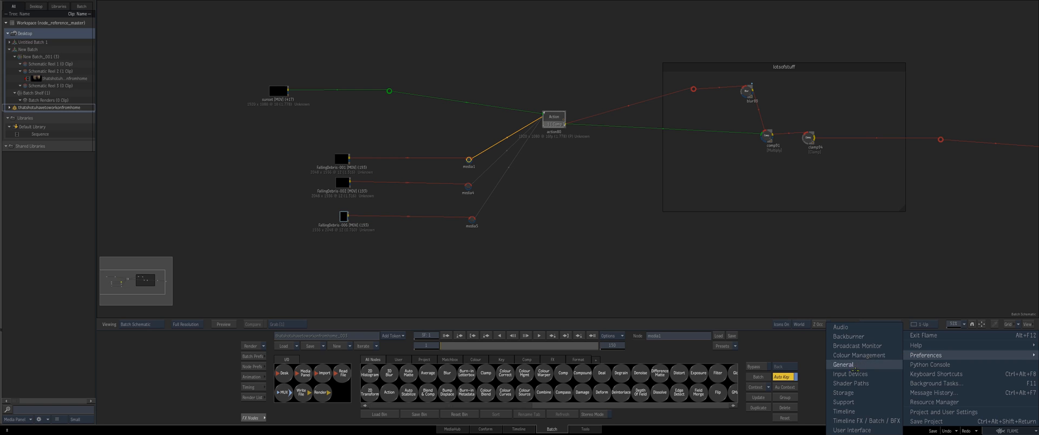
# Map /mnt/4TB_WORK/source_footage/ to /mnt/ASSETS/source_footage/ in Storage path translation, then refresh.
pyautogui.click(926, 355)
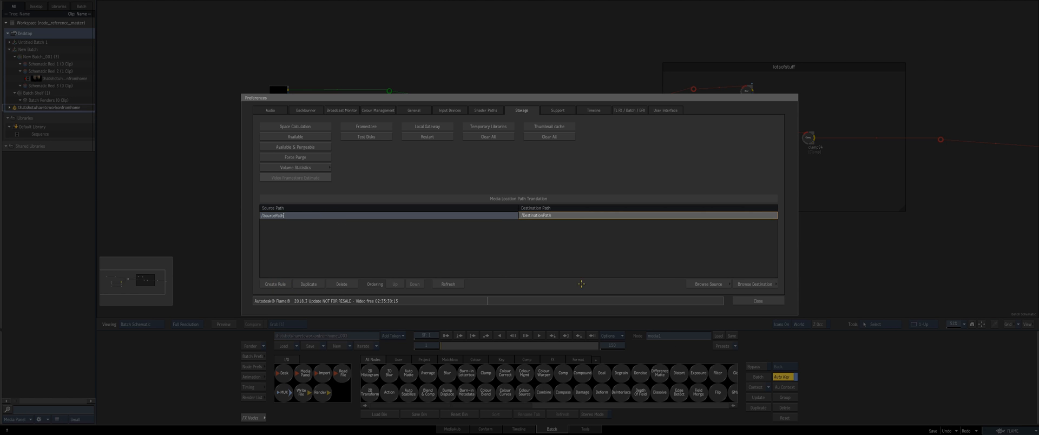
pyautogui.click(708, 283)
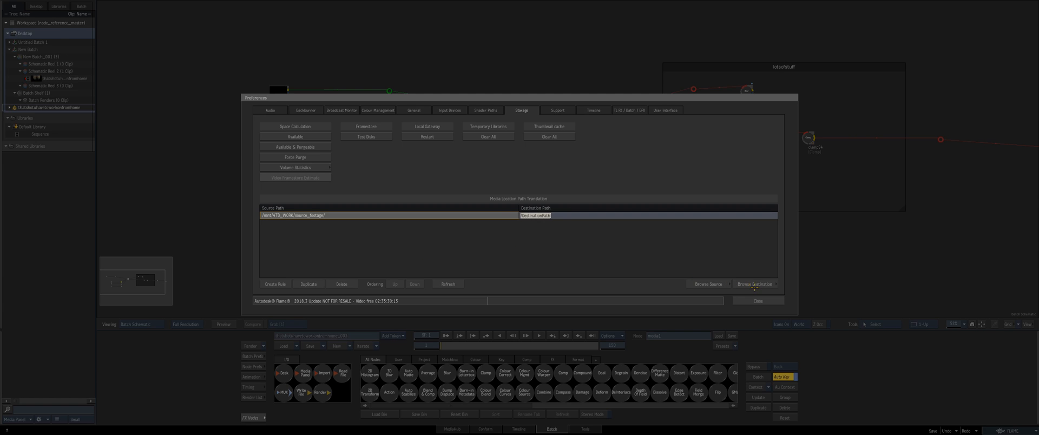
pyautogui.click(753, 284)
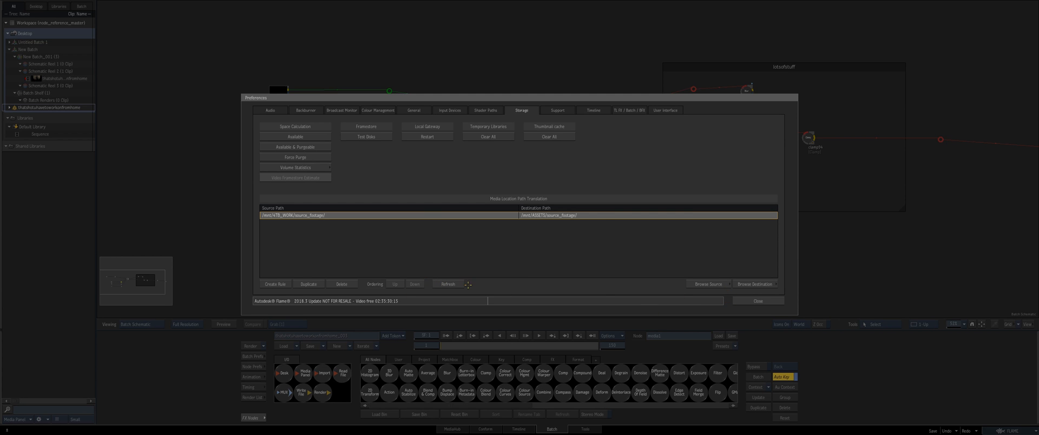
pyautogui.click(756, 301)
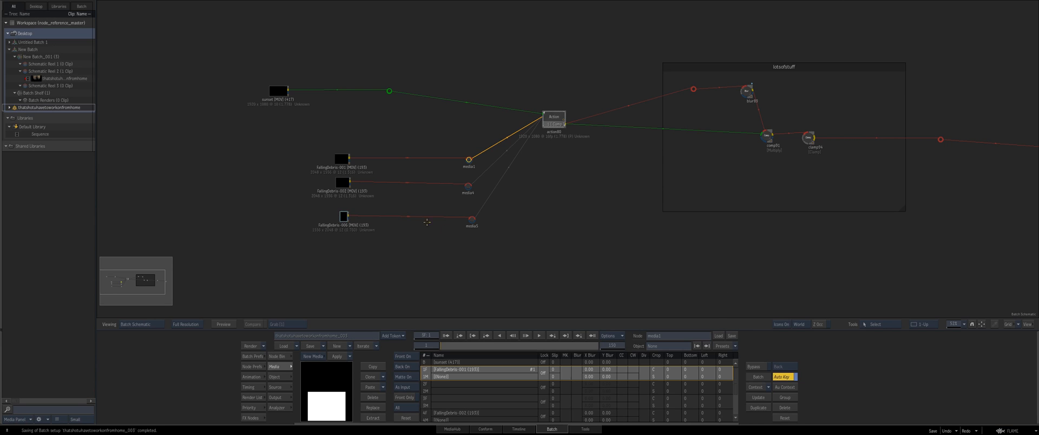
pyautogui.click(282, 89)
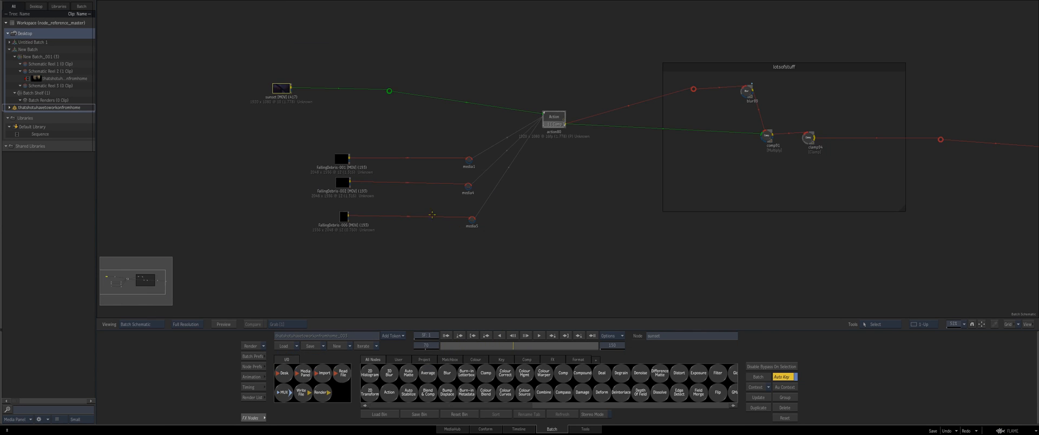
pyautogui.click(344, 158)
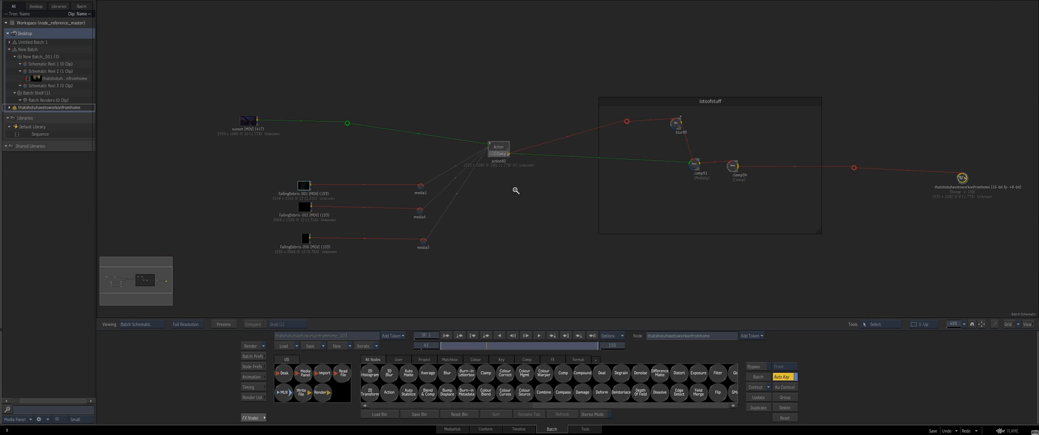
pyautogui.click(502, 151)
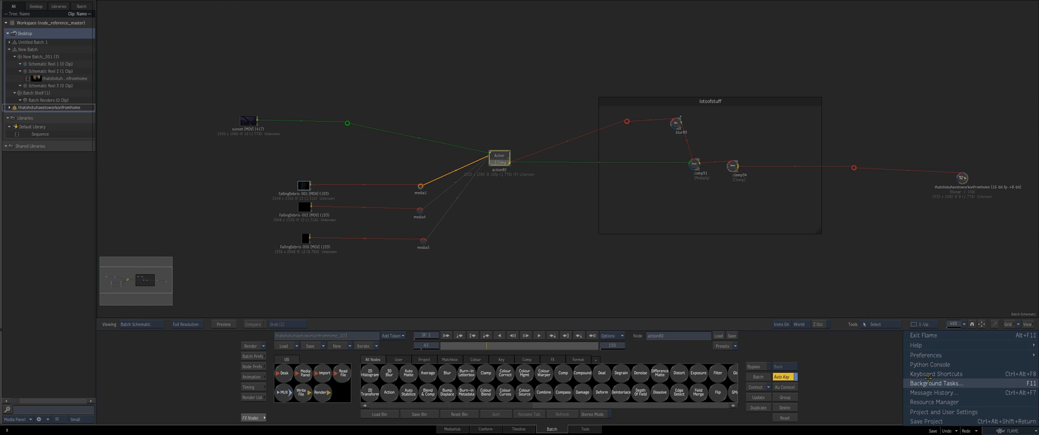
pyautogui.click(926, 355)
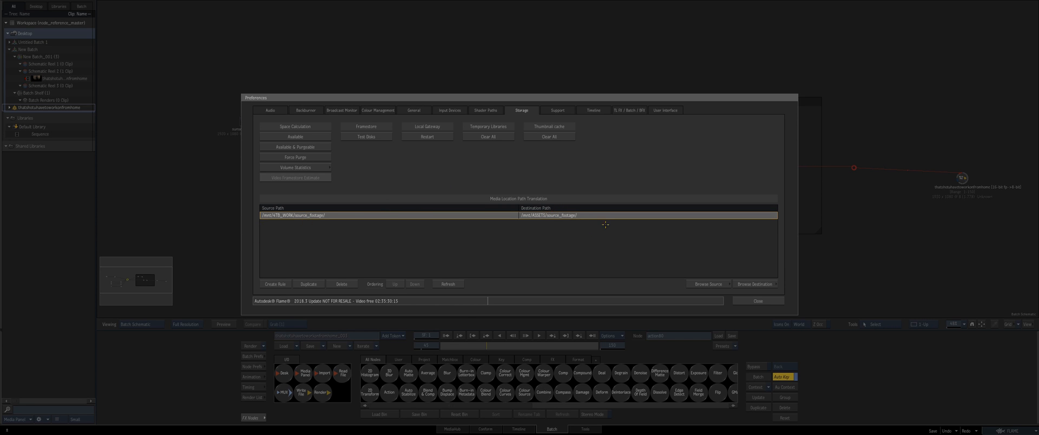
pyautogui.click(757, 301)
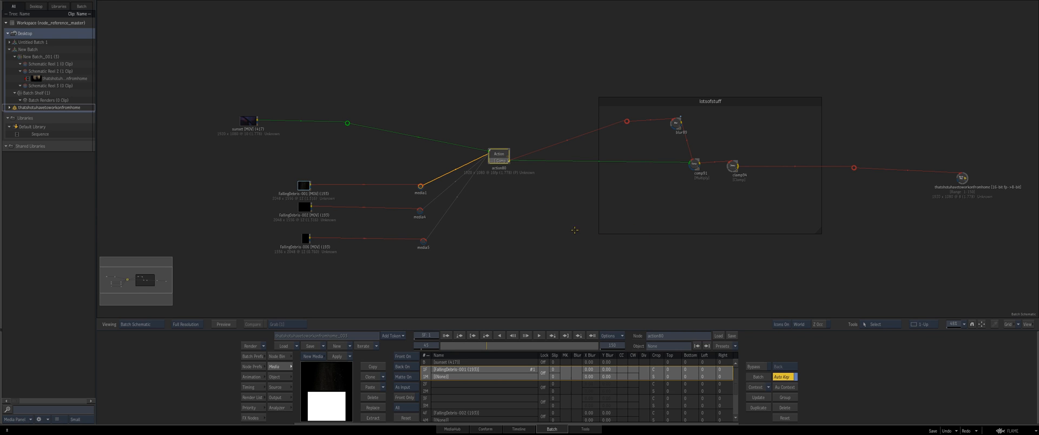
pyautogui.moveTo(425, 303)
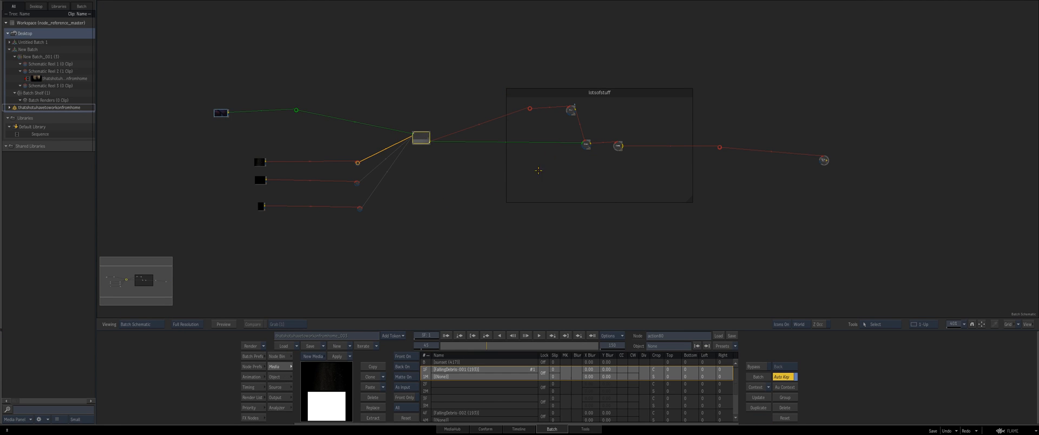
pyautogui.moveTo(582, 252)
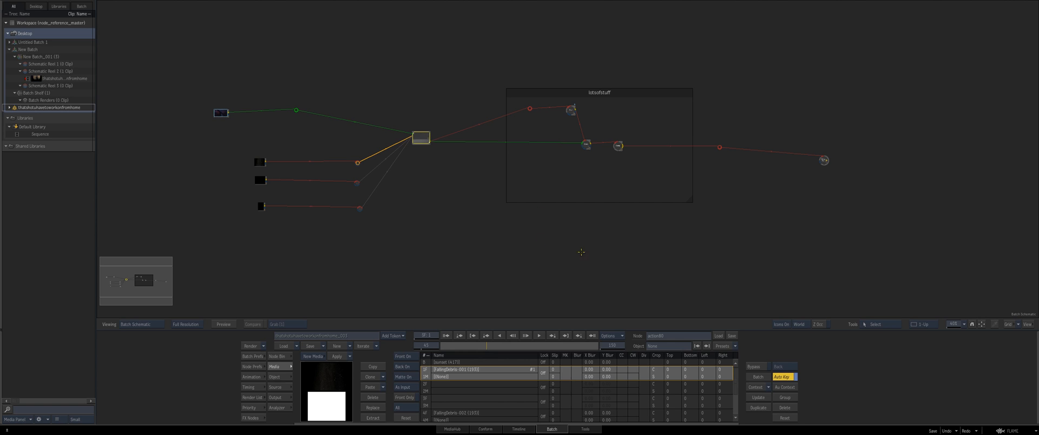
pyautogui.moveTo(478, 51)
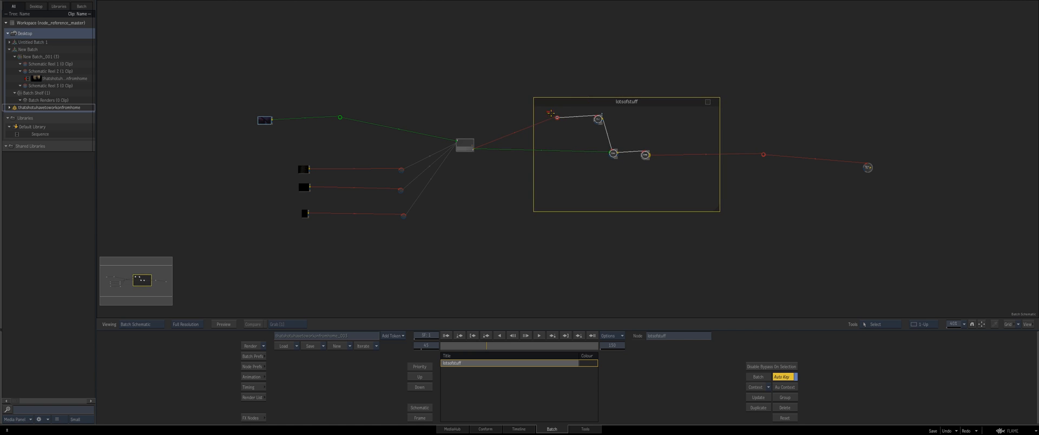
pyautogui.click(251, 417)
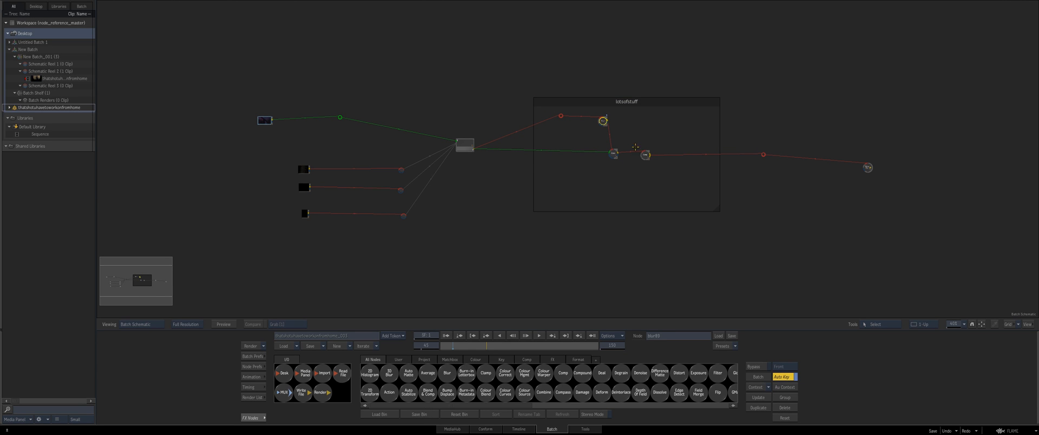